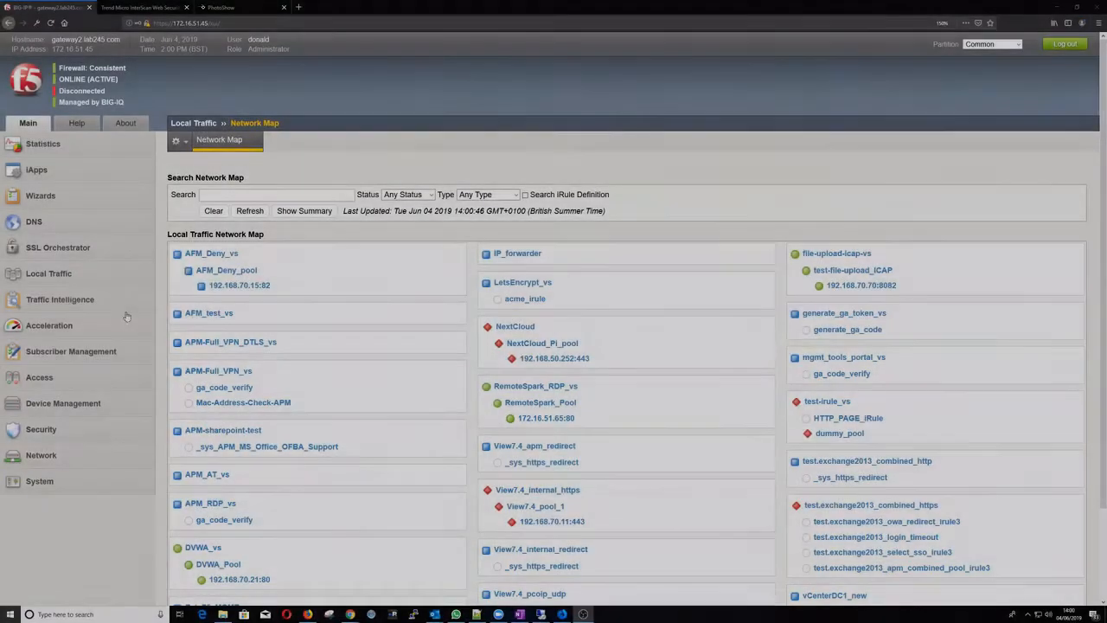
# Step: View the security policies attached to the file-upload-icap-vs virtual server
pyautogui.click(48, 274)
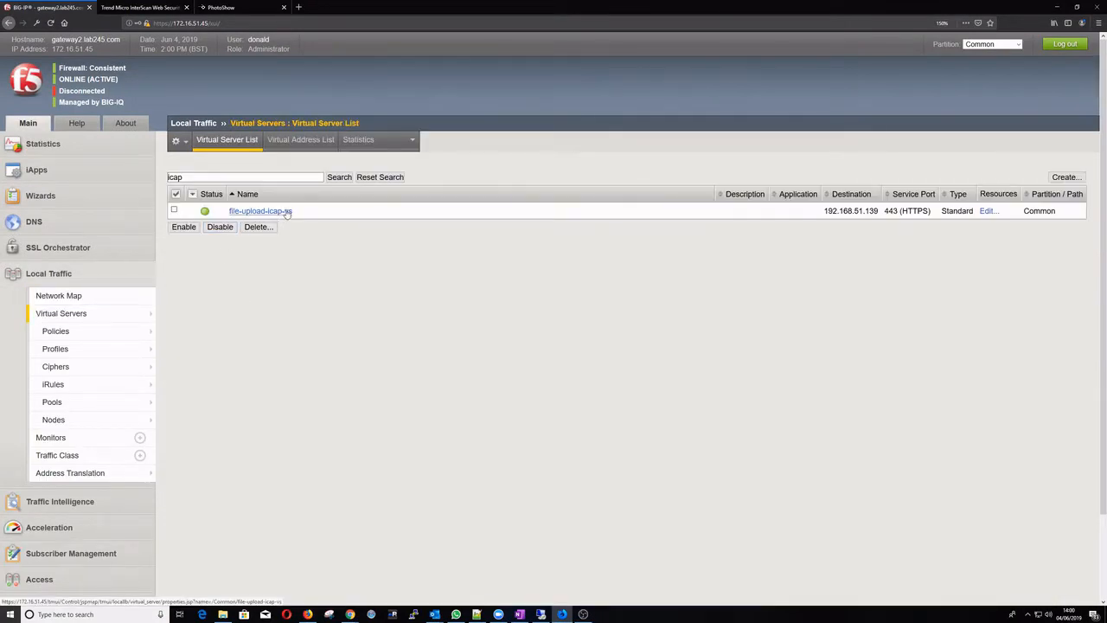
pyautogui.click(260, 211)
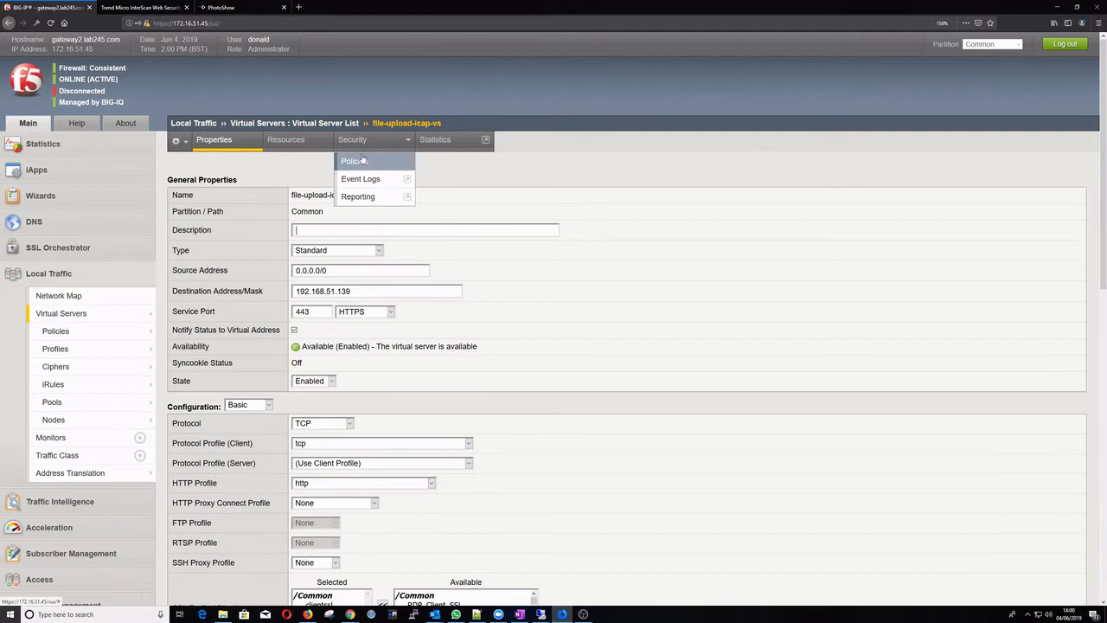
pyautogui.click(354, 160)
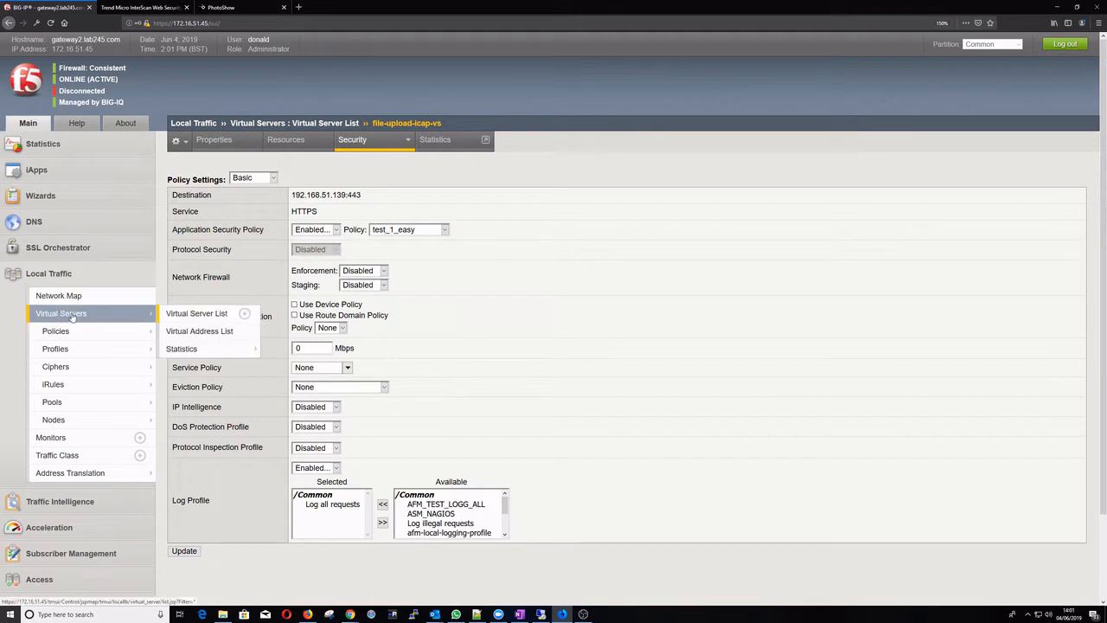
# Step: Check the InterScan console and PhotoShow site tabs, then return to BIG-IP
pyautogui.click(196, 313)
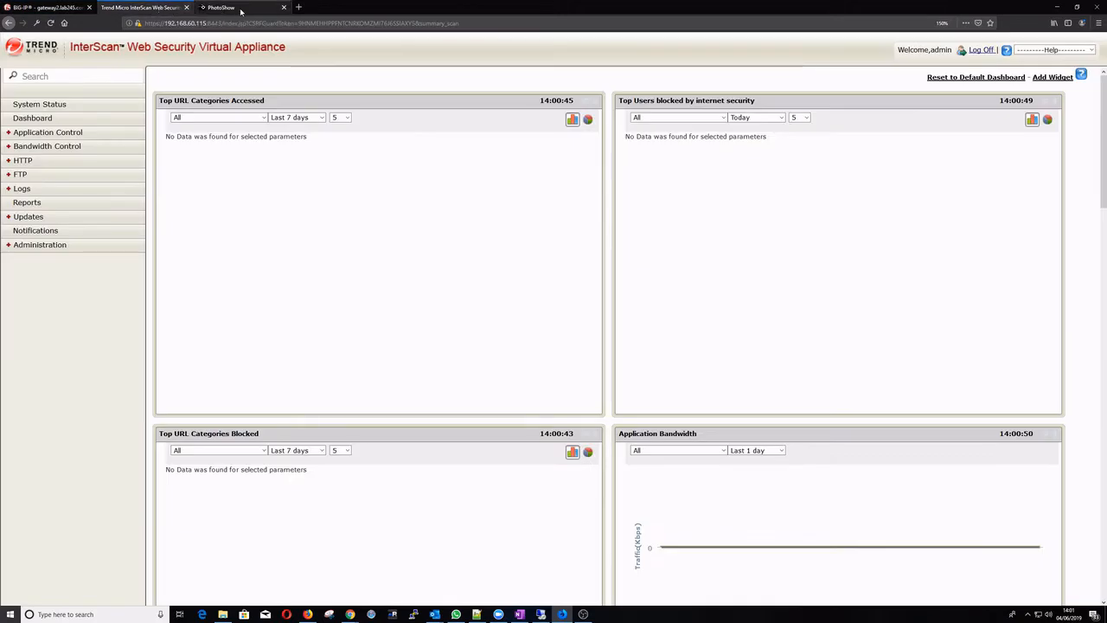
pyautogui.click(240, 7)
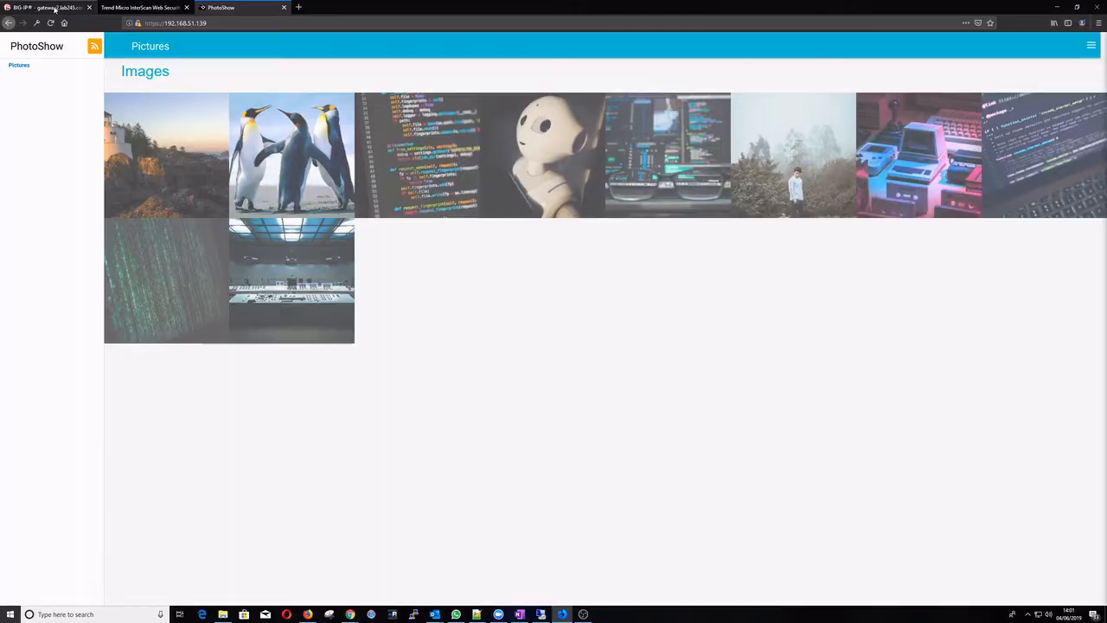
pyautogui.click(48, 7)
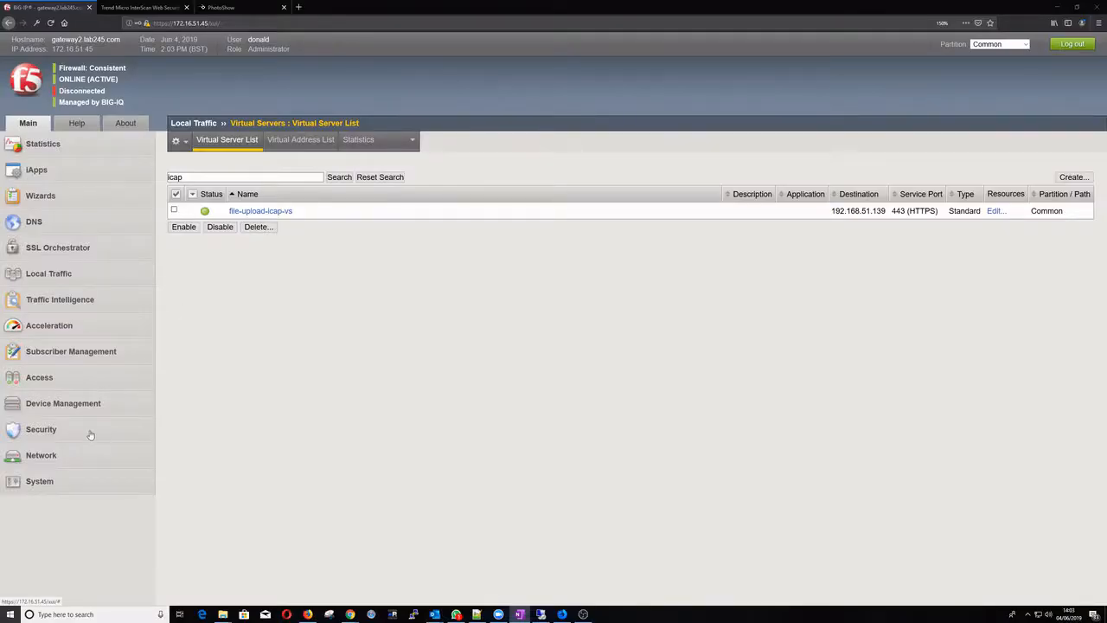
# Step: Point Anti-Virus Protection at ICAP server 192.168.60.115, port 1344, and save
pyautogui.click(40, 429)
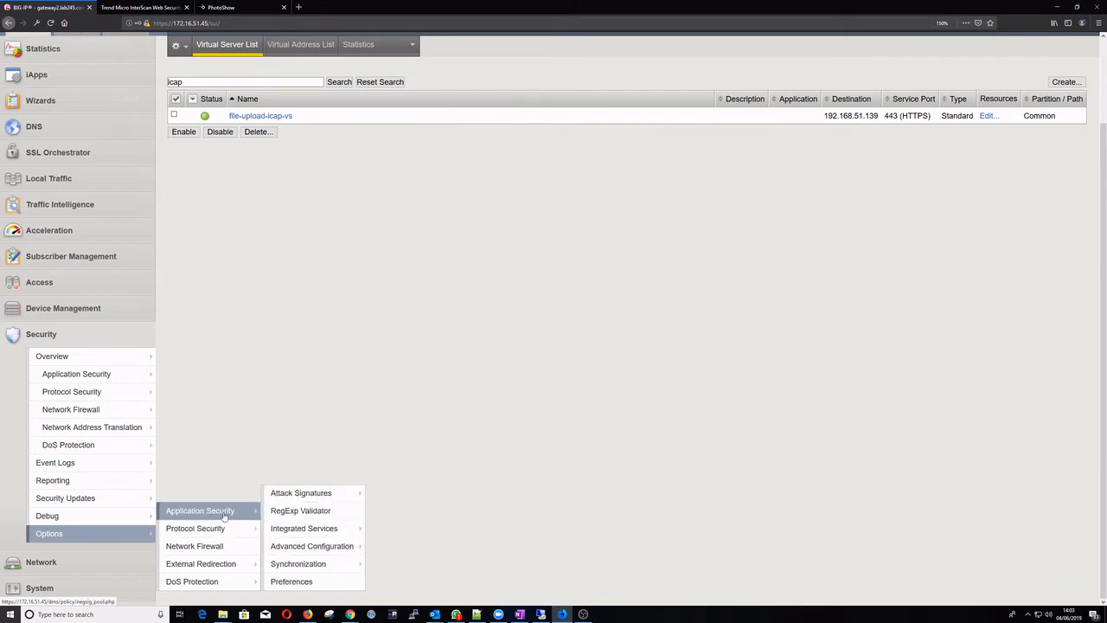
pyautogui.moveTo(300, 510)
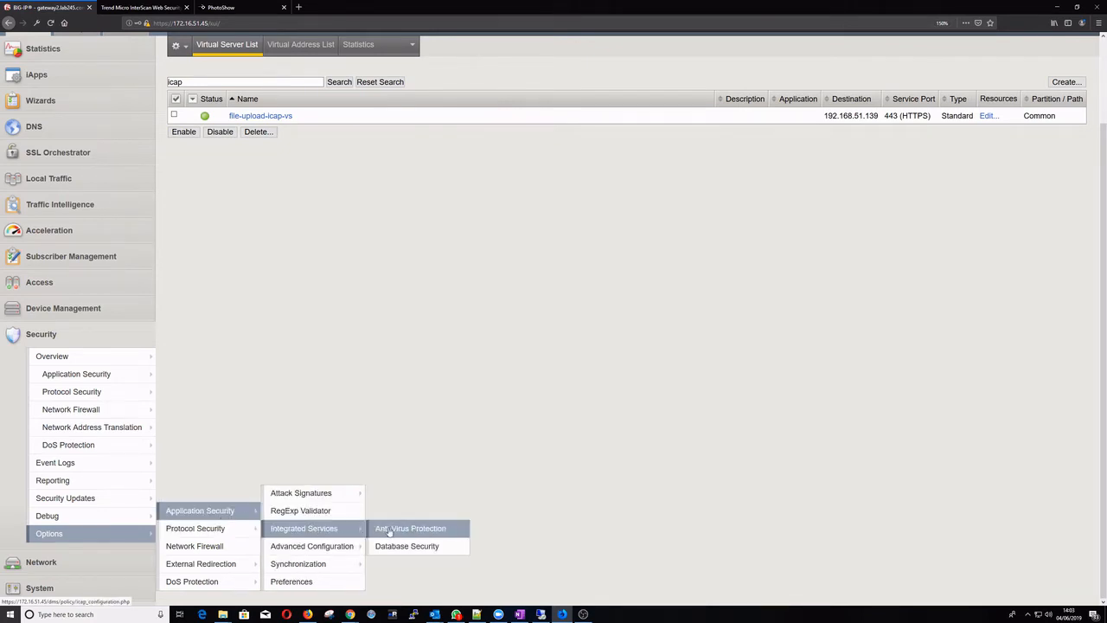
pyautogui.click(410, 527)
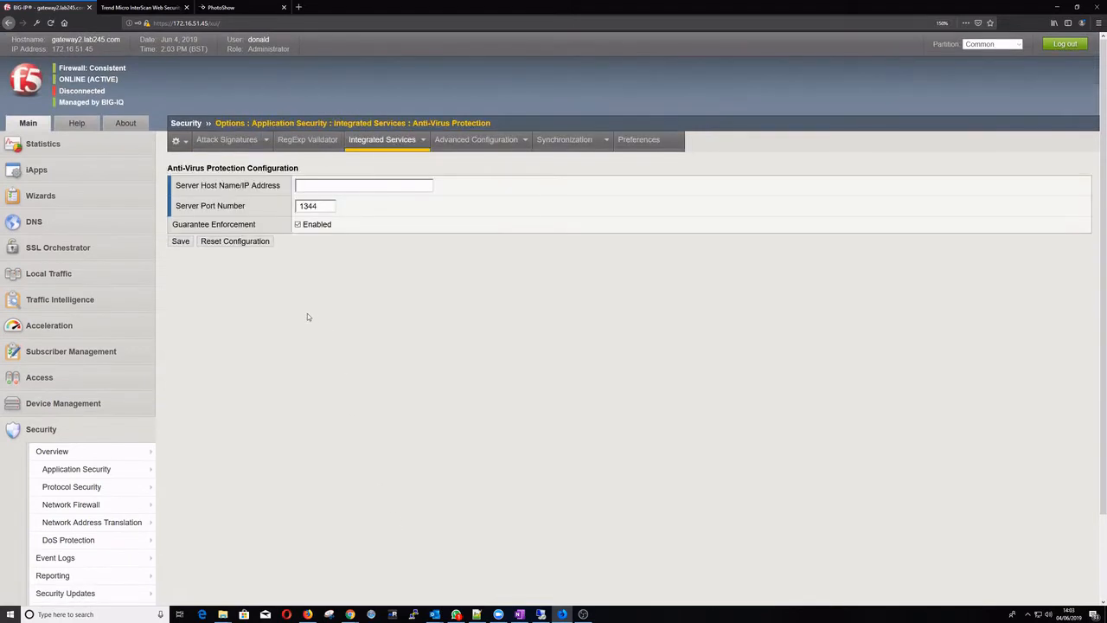
pyautogui.moveTo(322, 293)
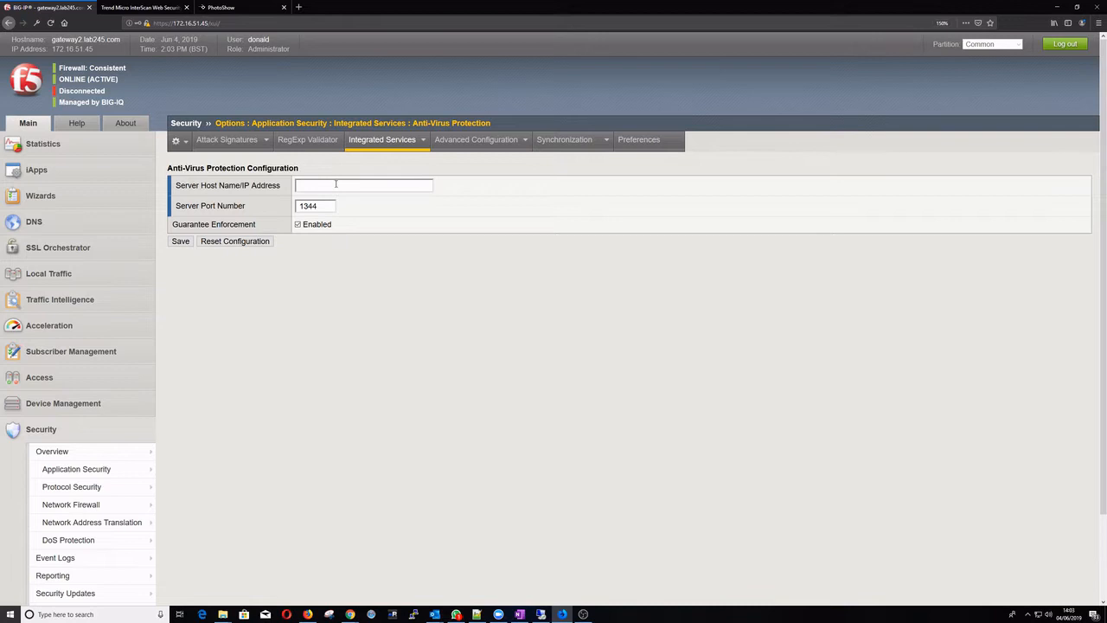
pyautogui.write('192.168')
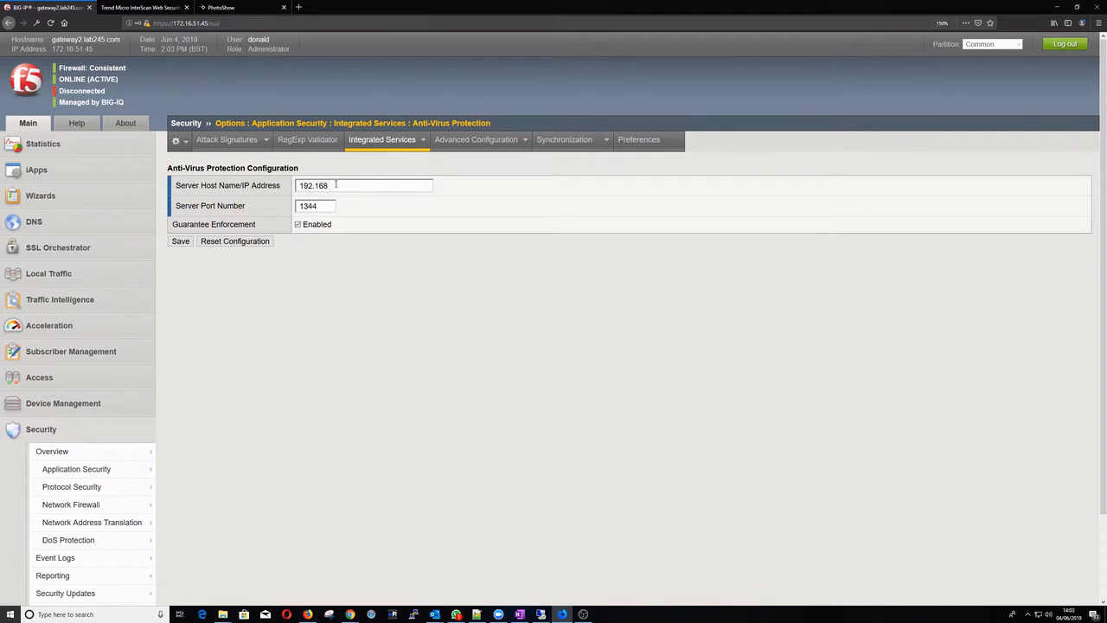
pyautogui.write('.60.115')
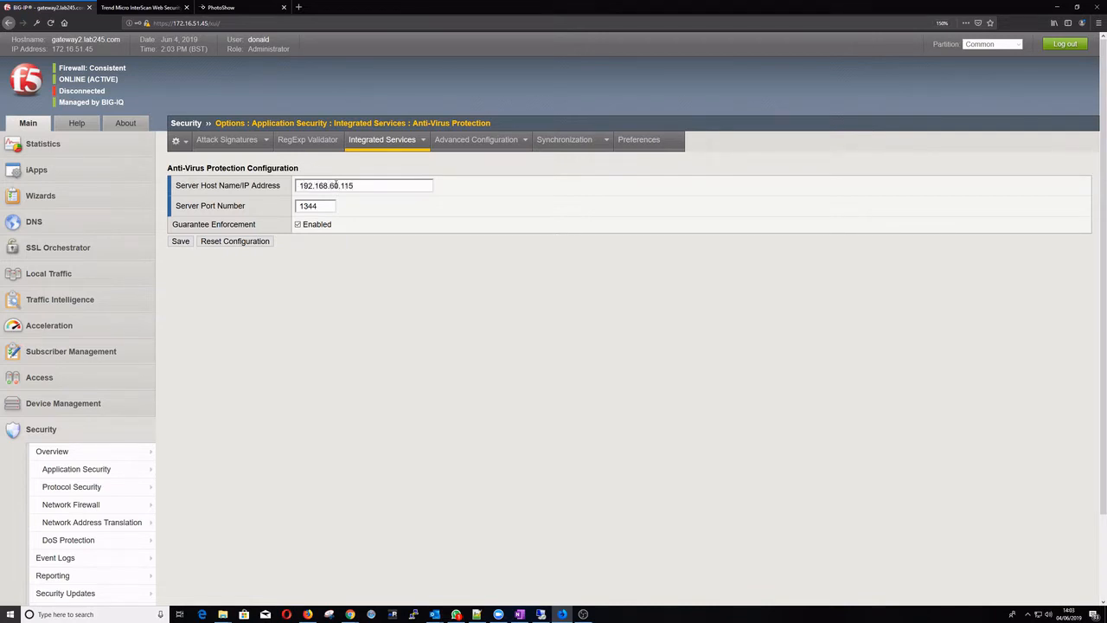
pyautogui.click(179, 240)
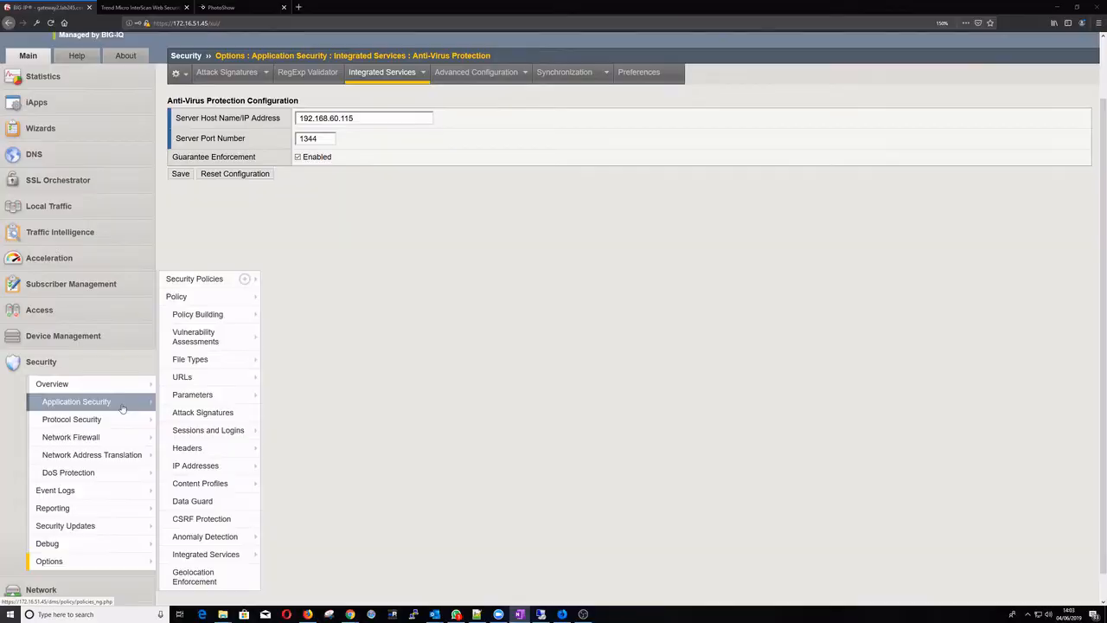
pyautogui.moveTo(197, 314)
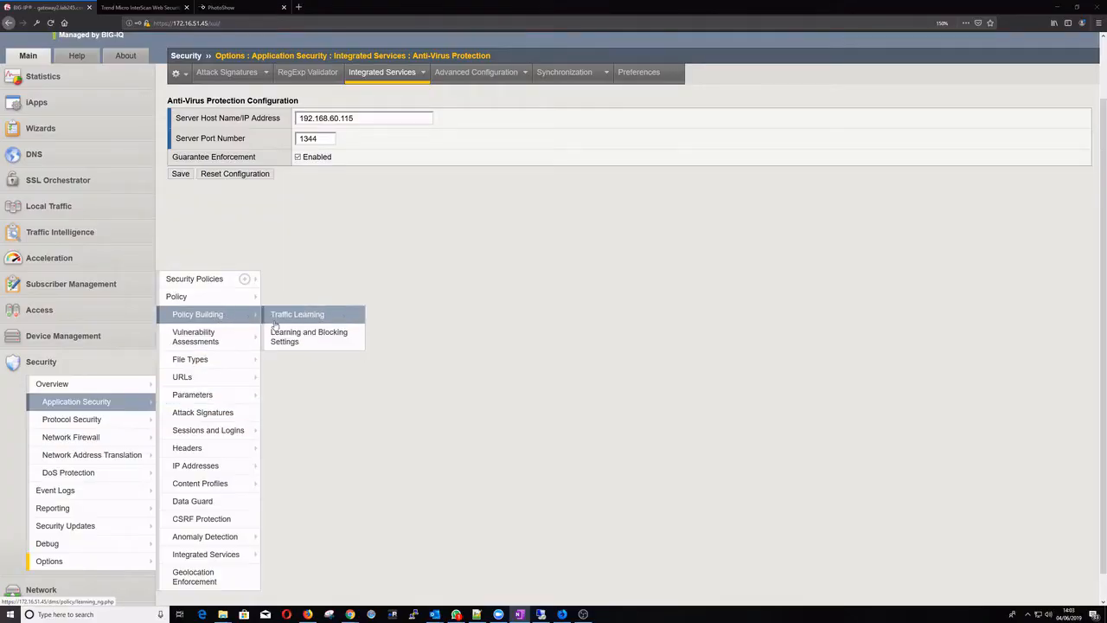
# Step: Show advanced Learning and Blocking Settings for policy test_1_easy
pyautogui.click(309, 337)
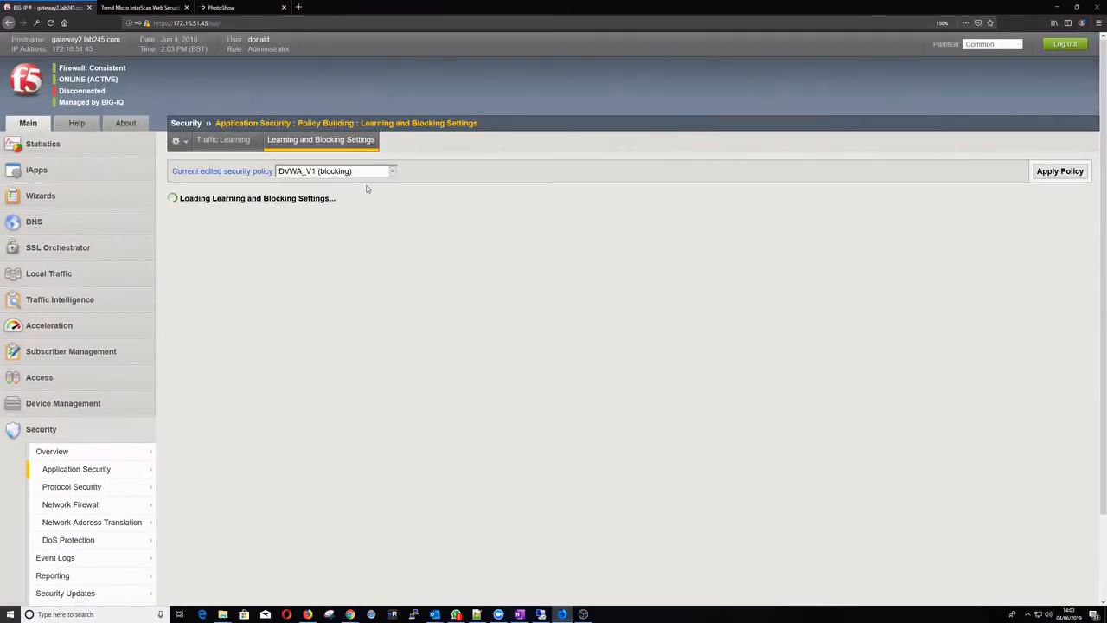
pyautogui.click(391, 170)
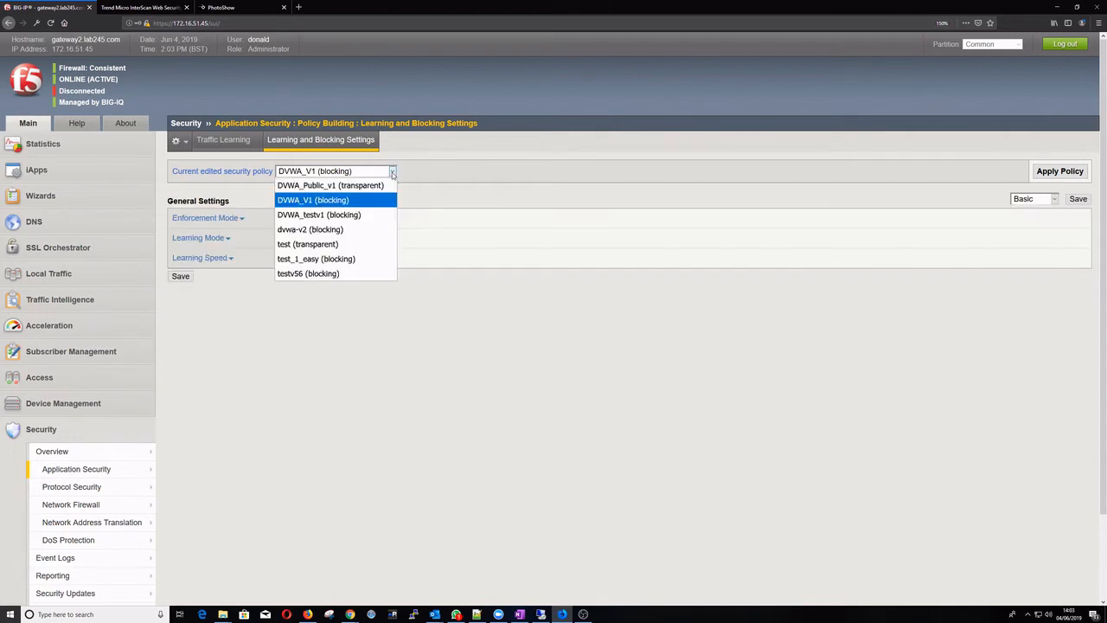
pyautogui.click(316, 259)
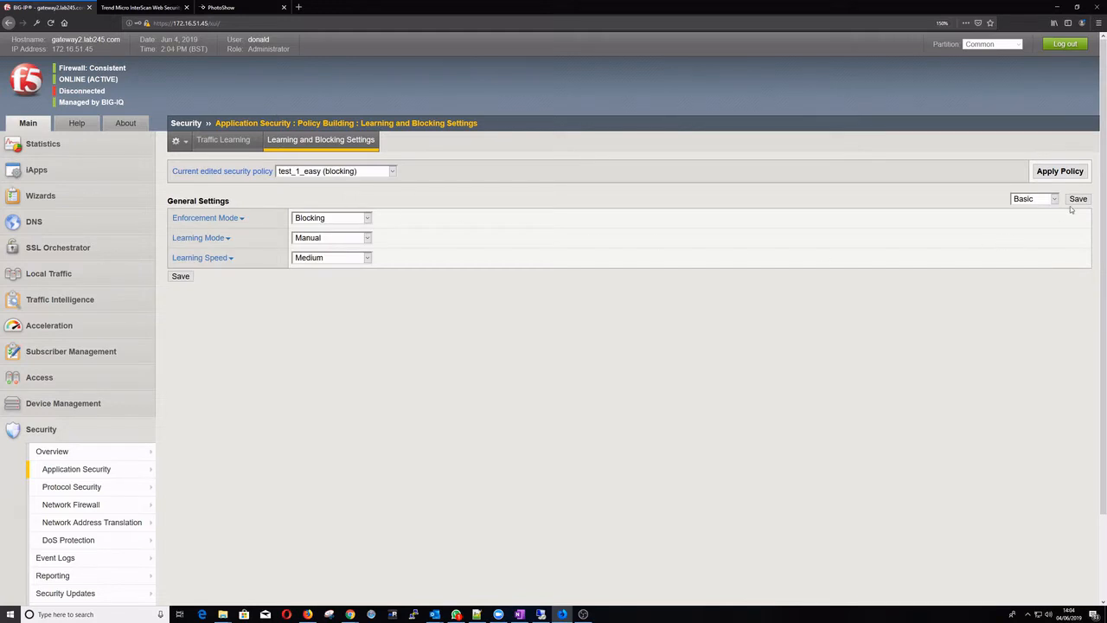
pyautogui.click(1033, 198)
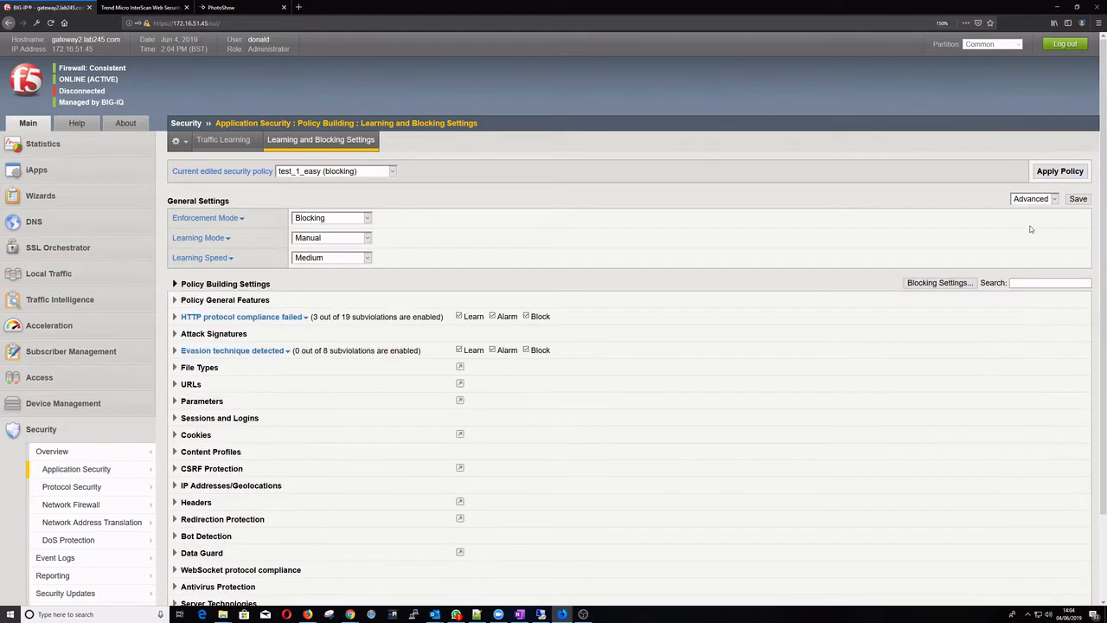
# Step: Enable Alarm and Block for Virus detected, save, and apply test_1_easy
pyautogui.scroll(-3)
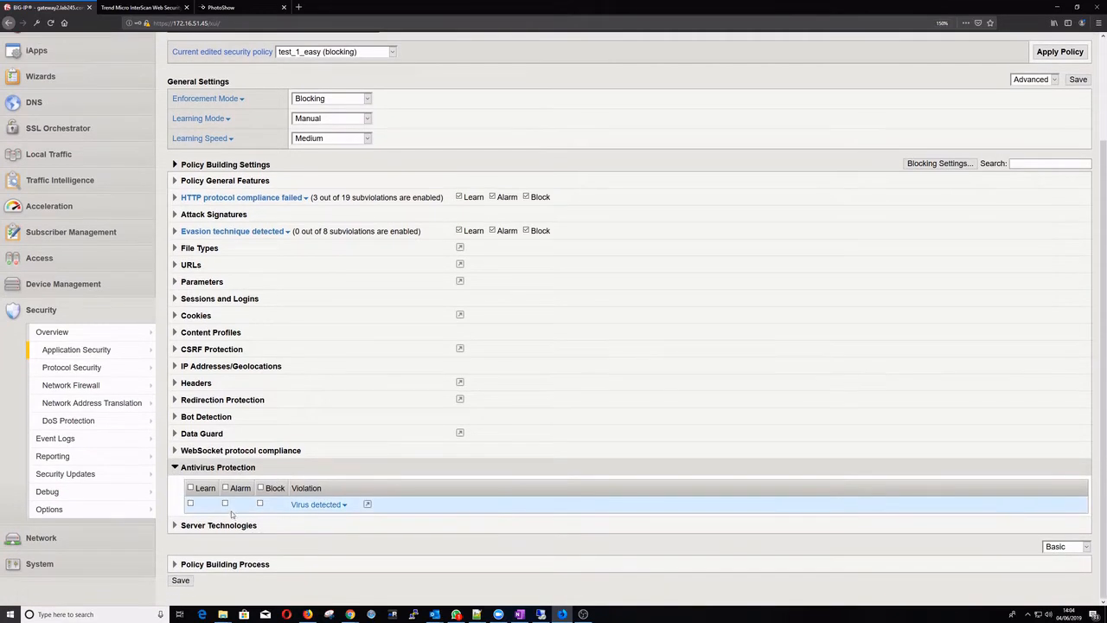
pyautogui.click(225, 503)
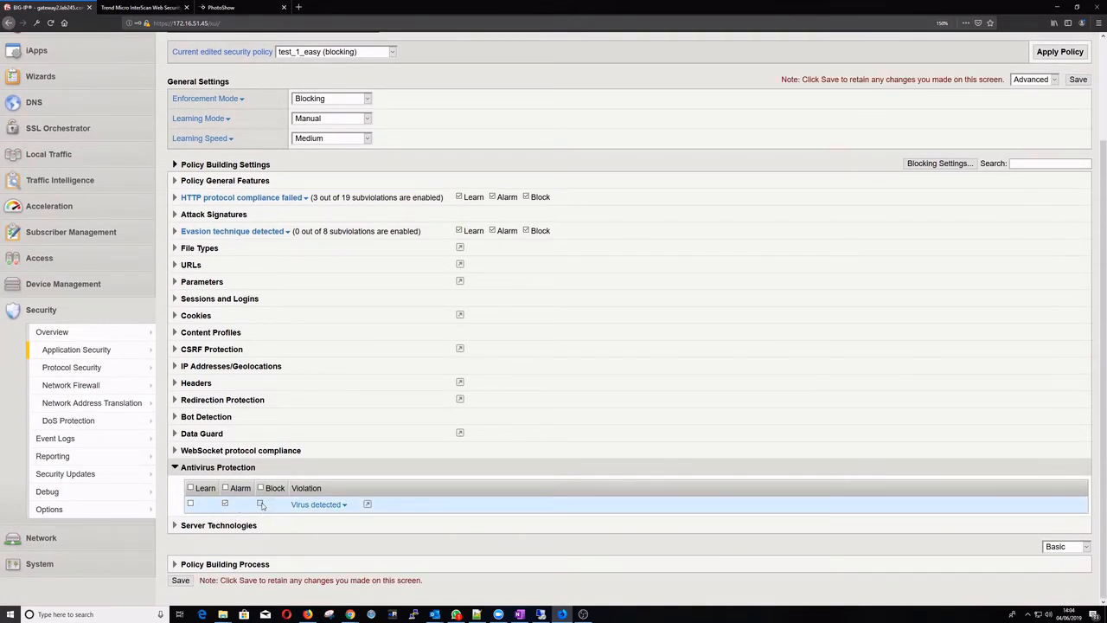
pyautogui.click(180, 579)
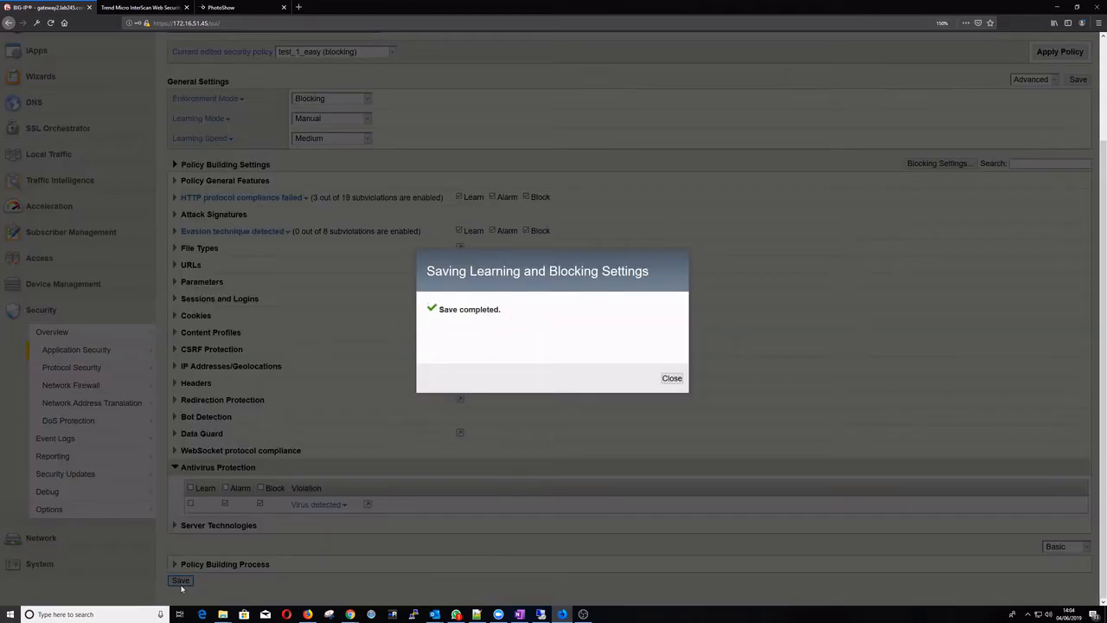
pyautogui.click(672, 378)
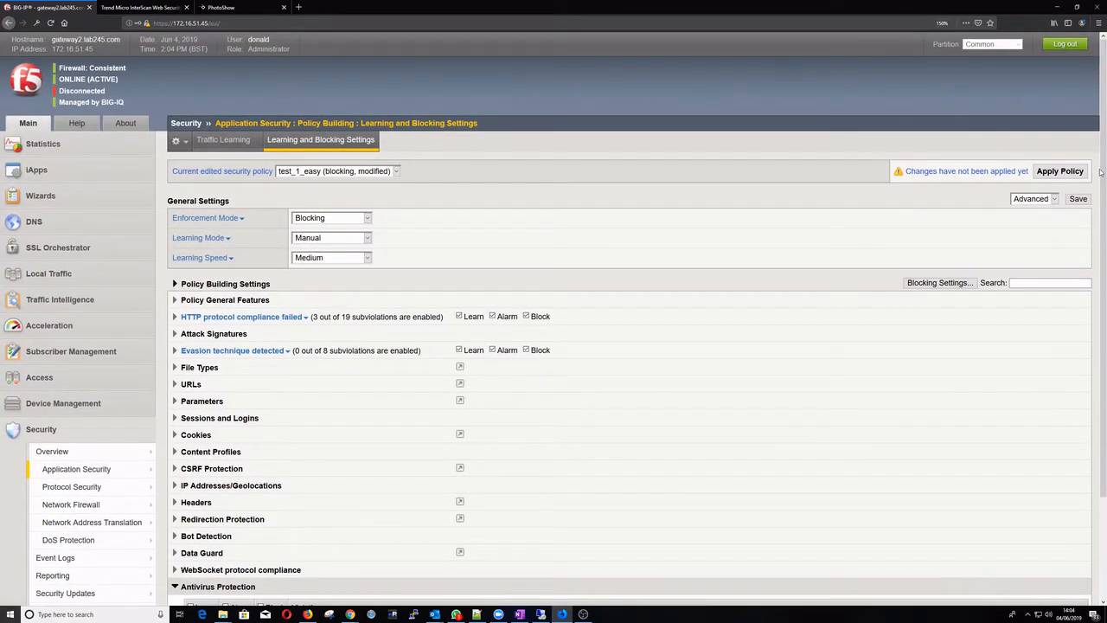
pyautogui.click(1059, 170)
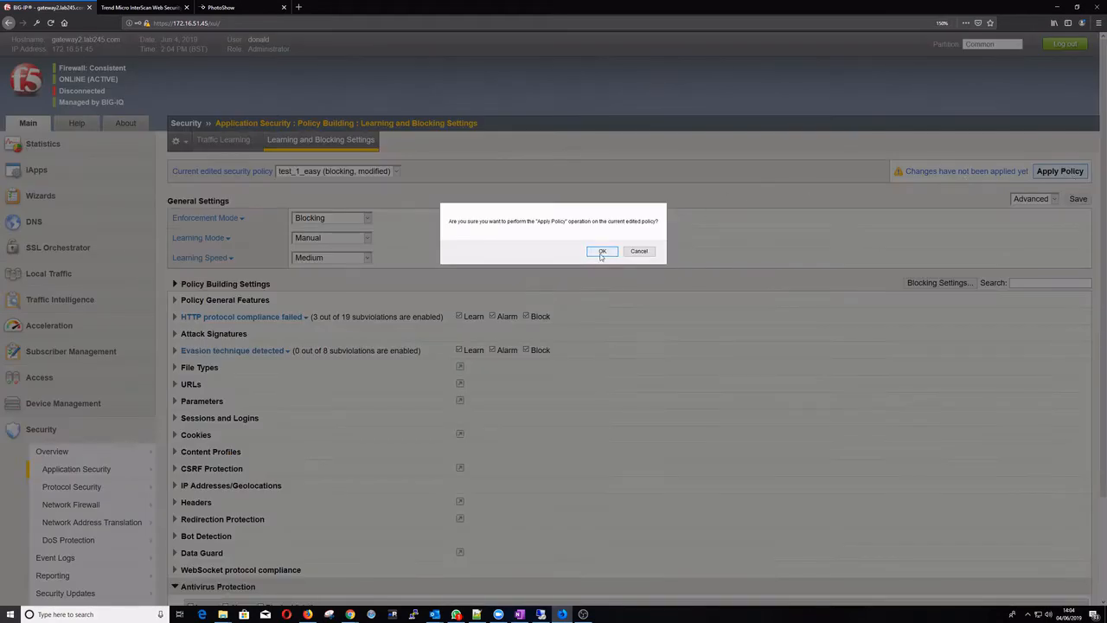
pyautogui.click(602, 250)
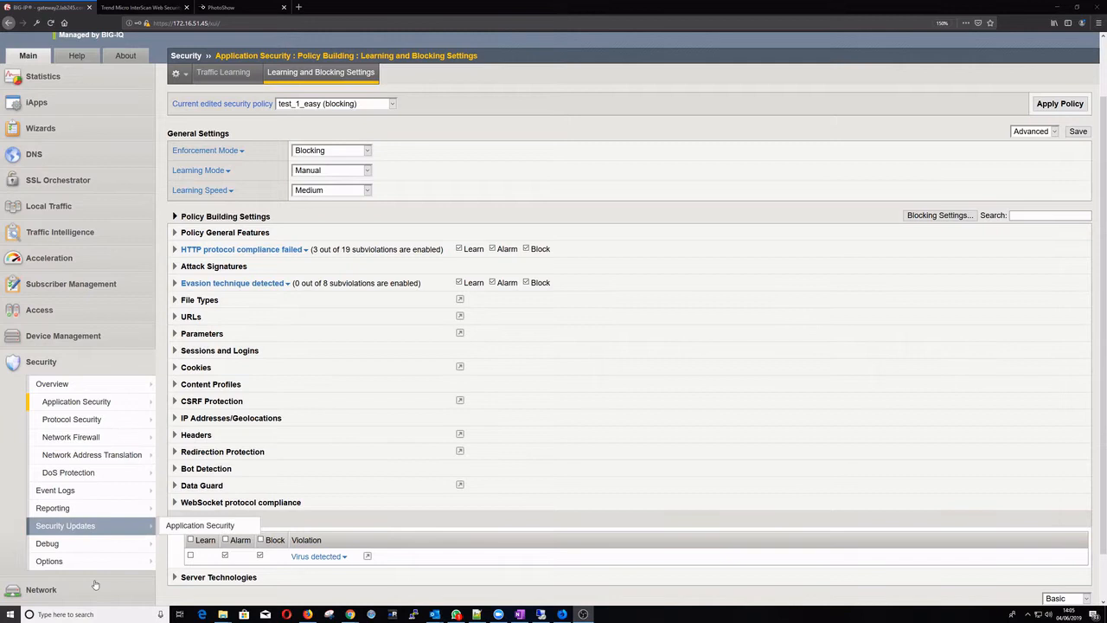
# Step: Change the icap_url system variable value to /REQ-Service
pyautogui.click(49, 561)
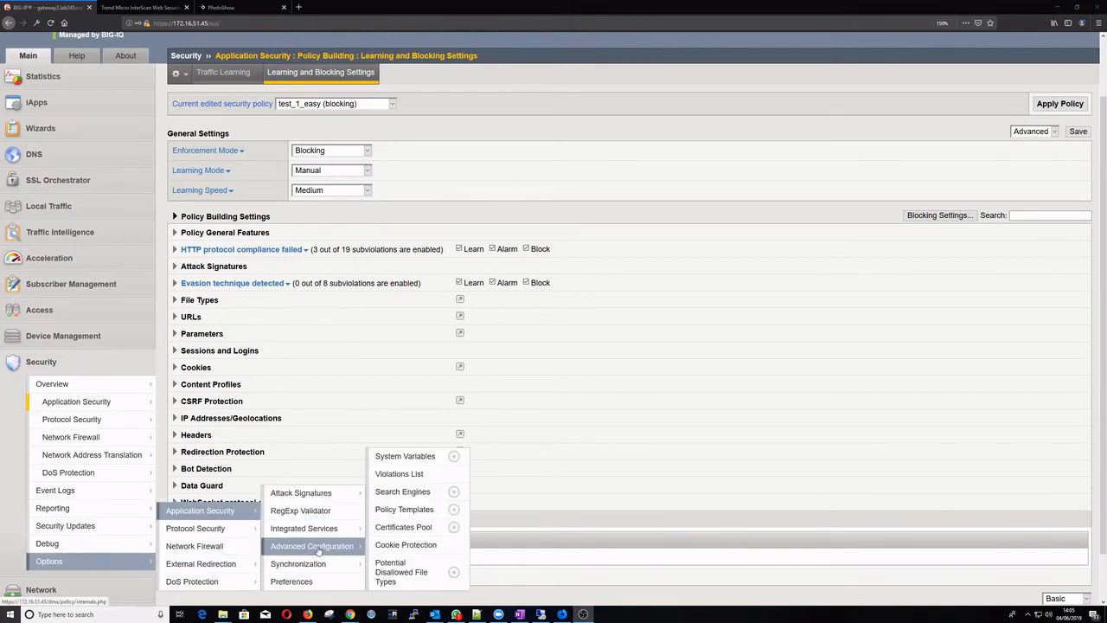
pyautogui.moveTo(404, 456)
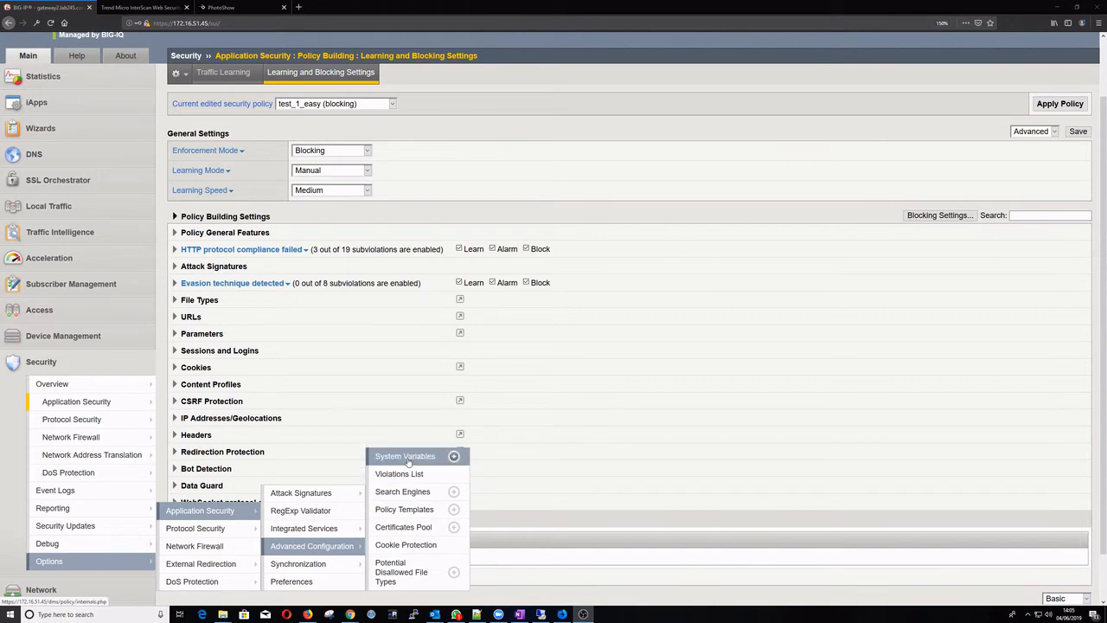
pyautogui.click(405, 455)
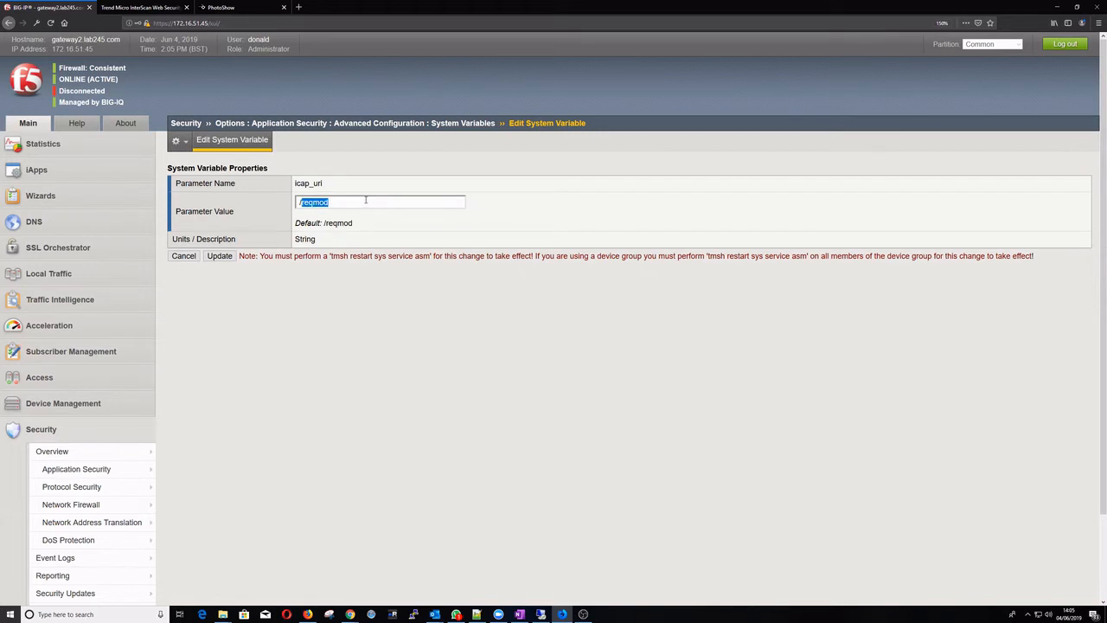
pyautogui.write('/REQ')
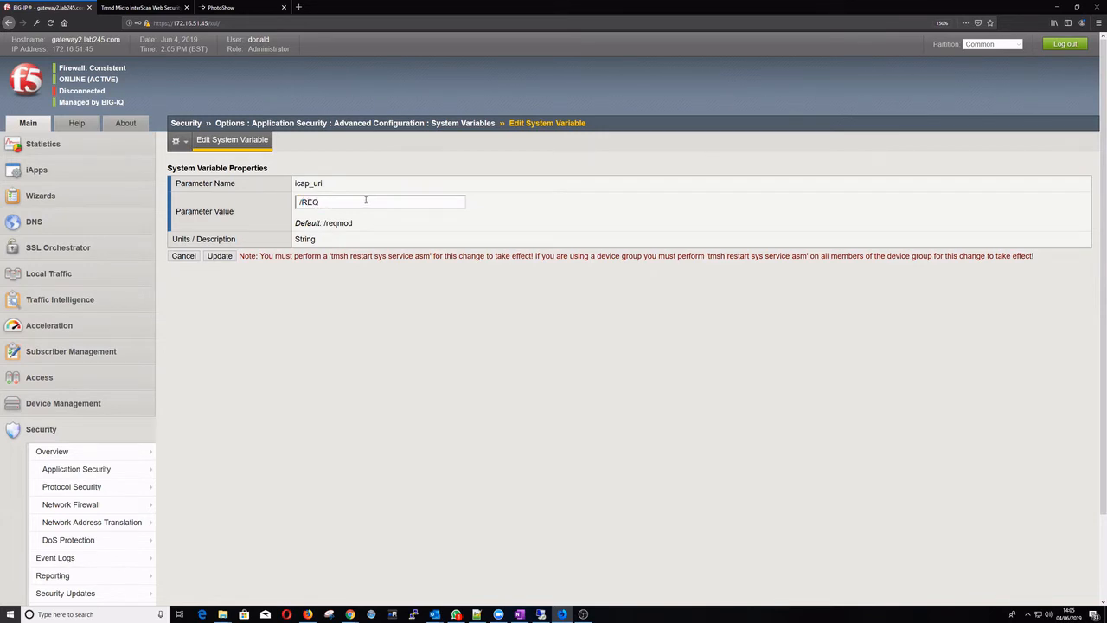
pyautogui.write('-Ser')
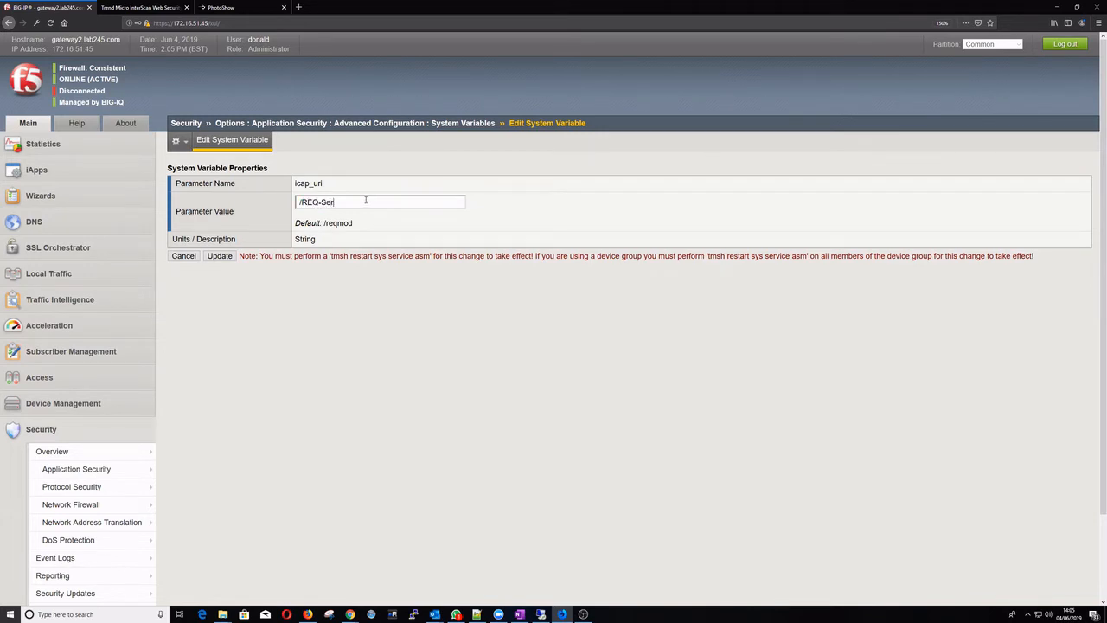
pyautogui.write('vice')
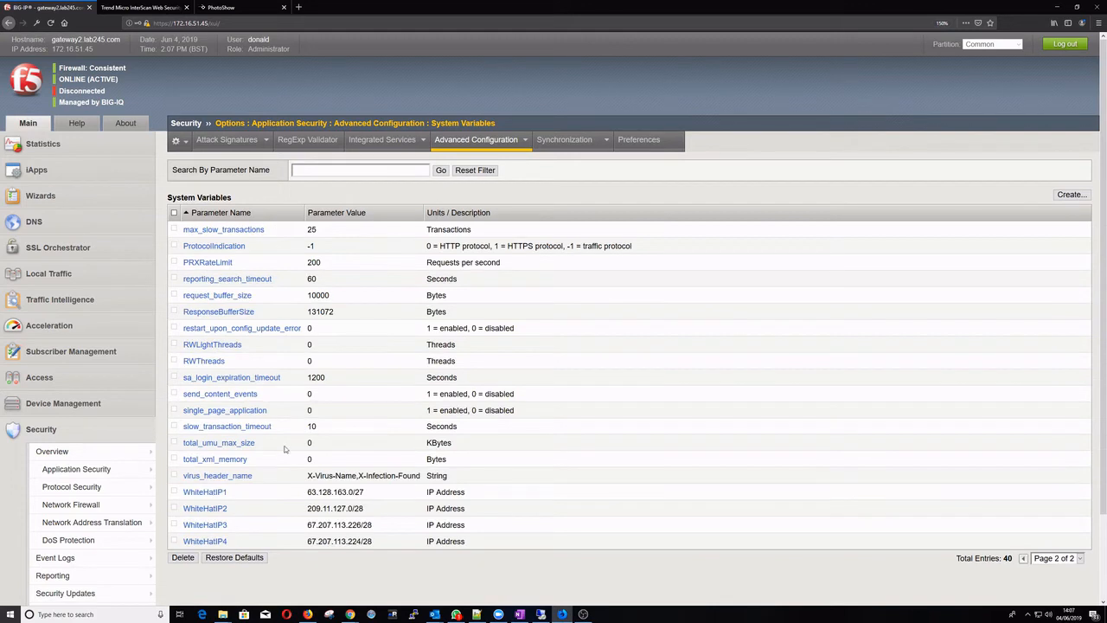
# Step: Append ',X-Virus-ID' to the virus_header_name variable and update it
pyautogui.click(217, 474)
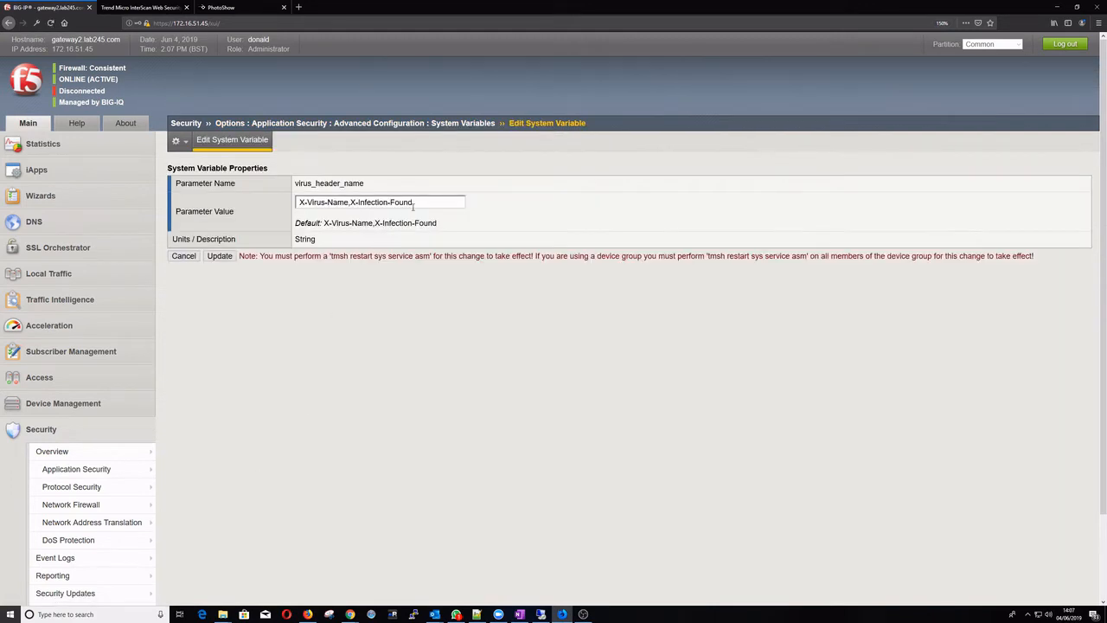
pyautogui.write(',X-Virus-ID')
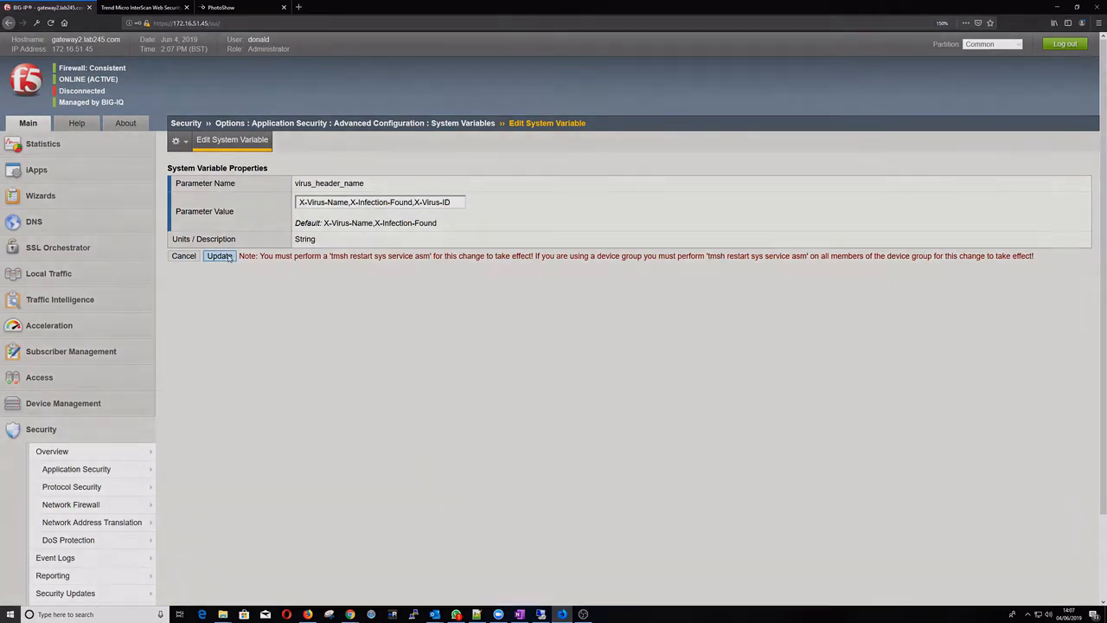
pyautogui.click(219, 256)
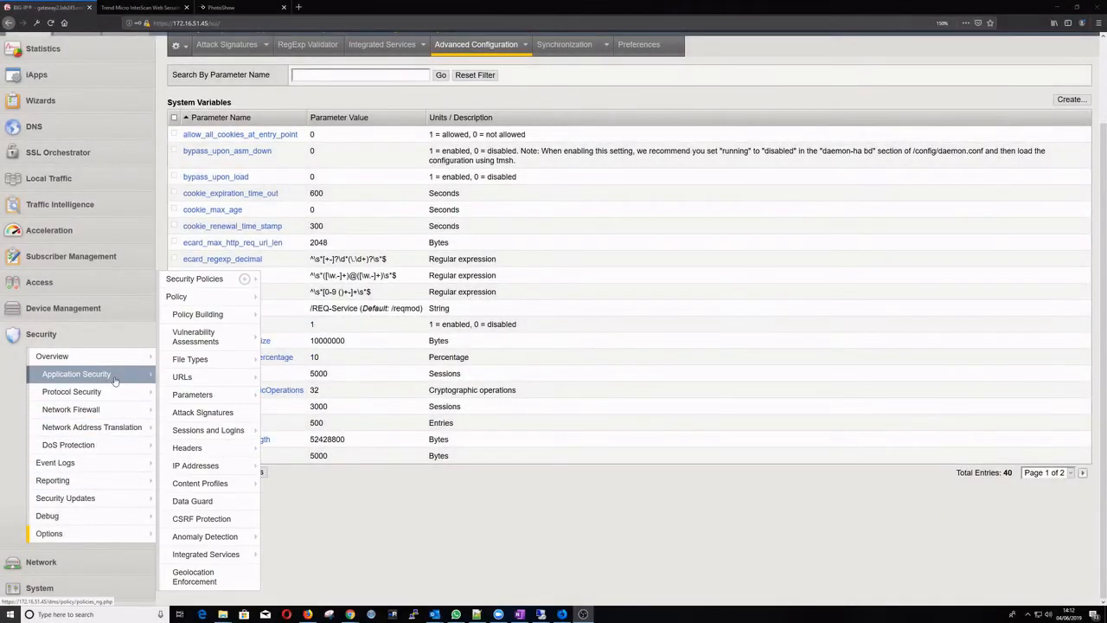
# Step: Enable HTTP file upload inspection for test_1_easy, save, and apply the policy
pyautogui.click(206, 553)
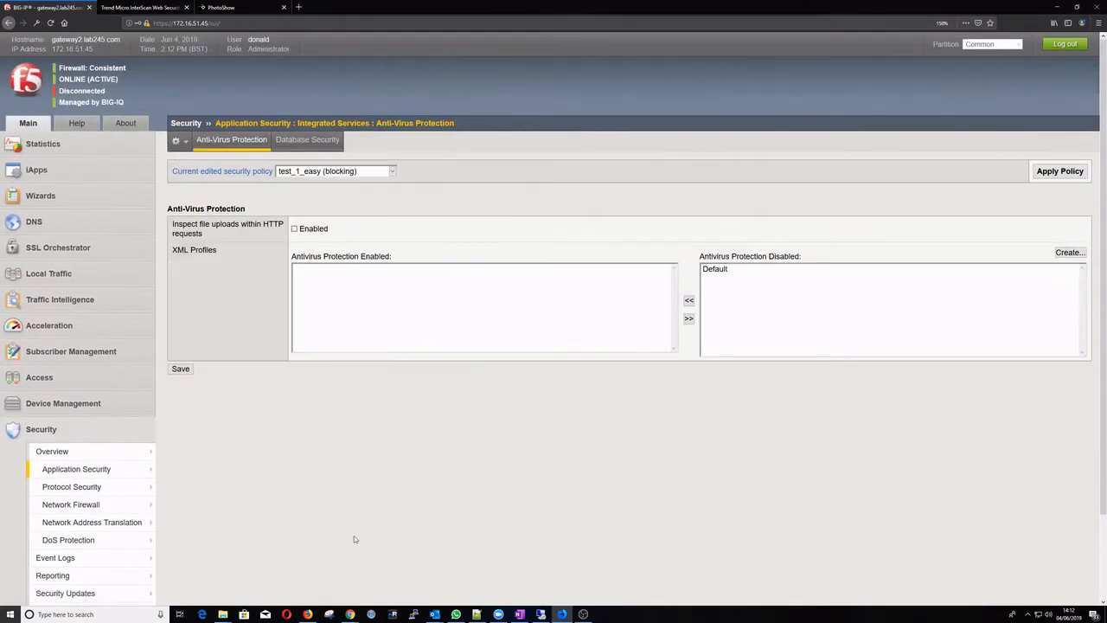
pyautogui.click(294, 229)
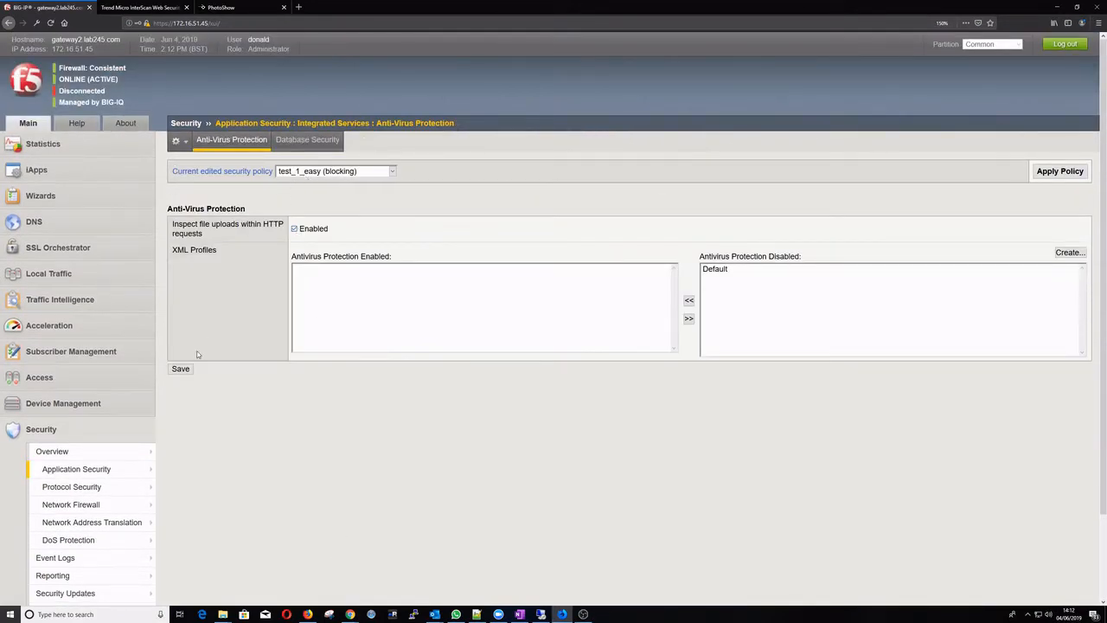
pyautogui.click(180, 368)
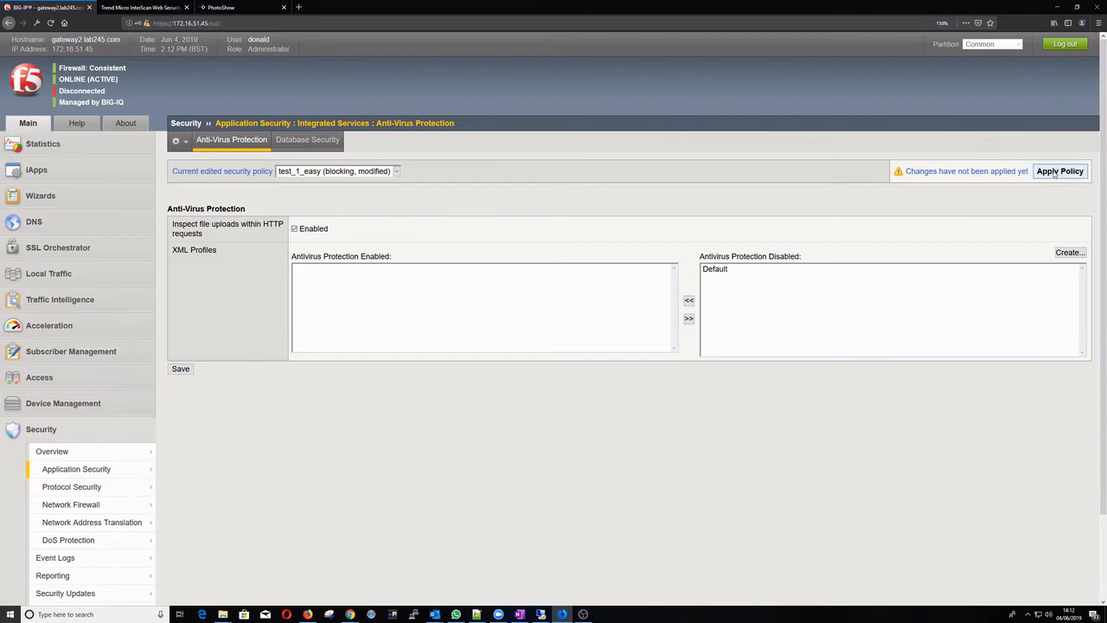
pyautogui.click(582, 614)
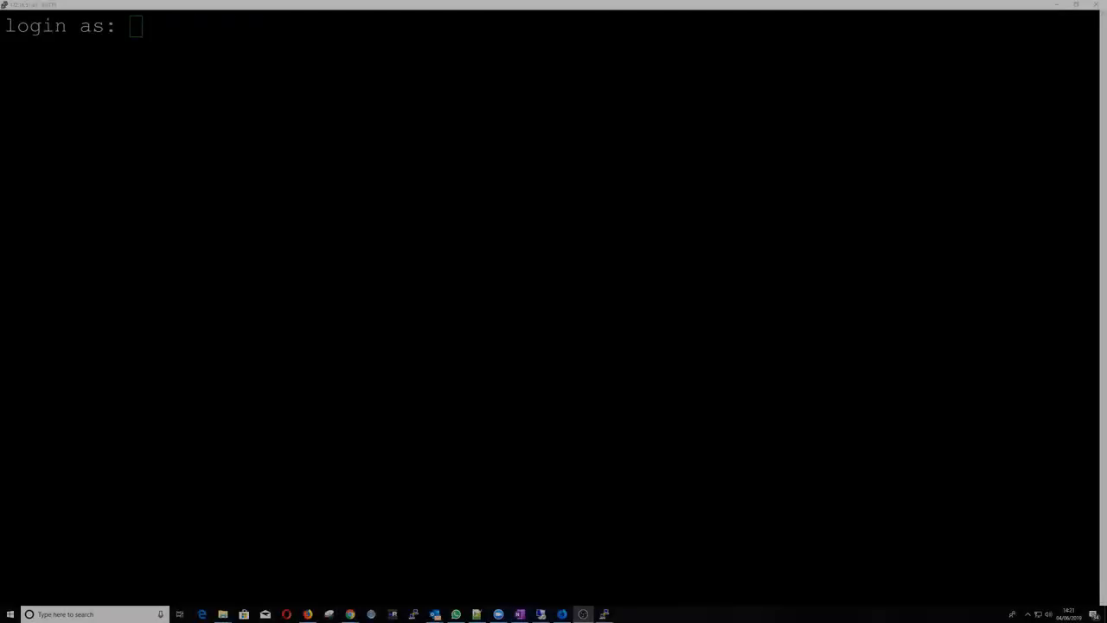
# Step: Log in to gateway2 as donald and enter 'tmsh restart sys service asm'
pyautogui.write('donald')
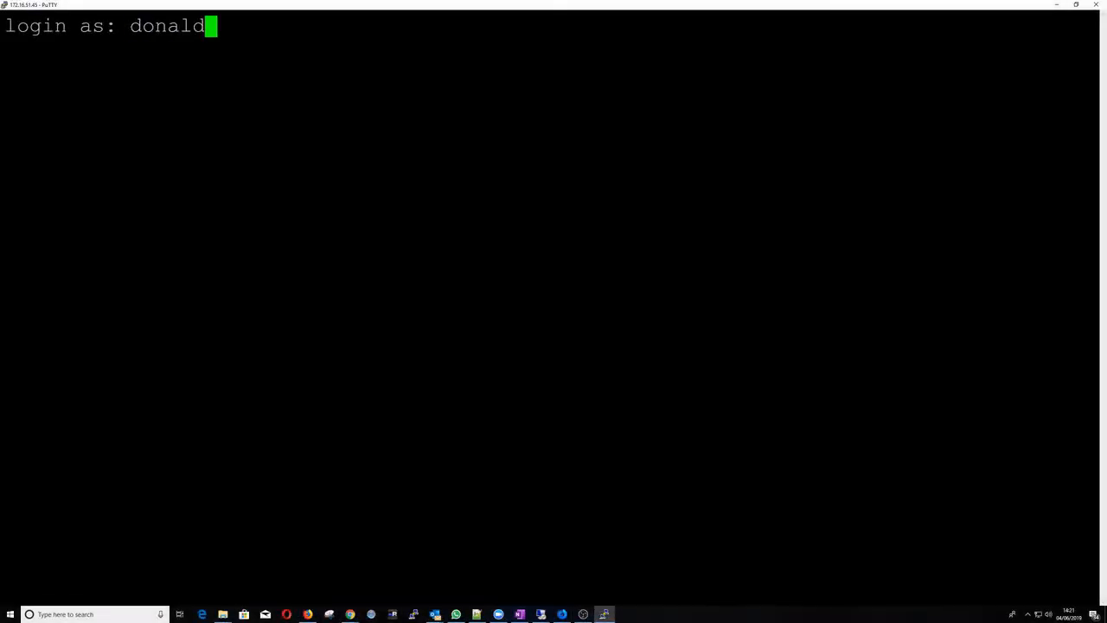
pyautogui.press('Return')
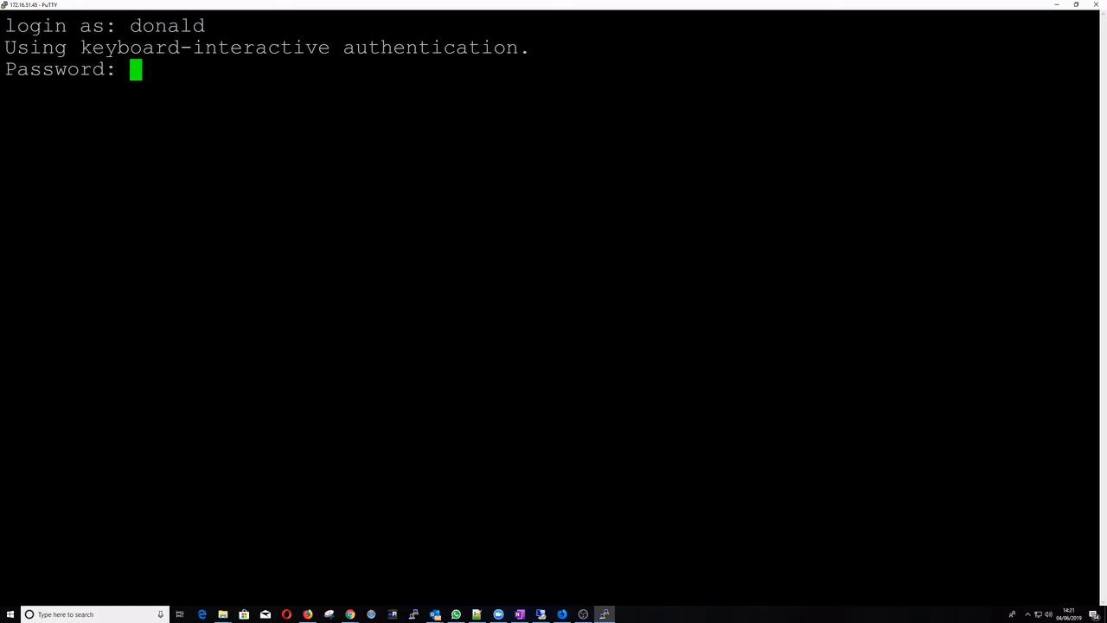
pyautogui.write('tmsh')
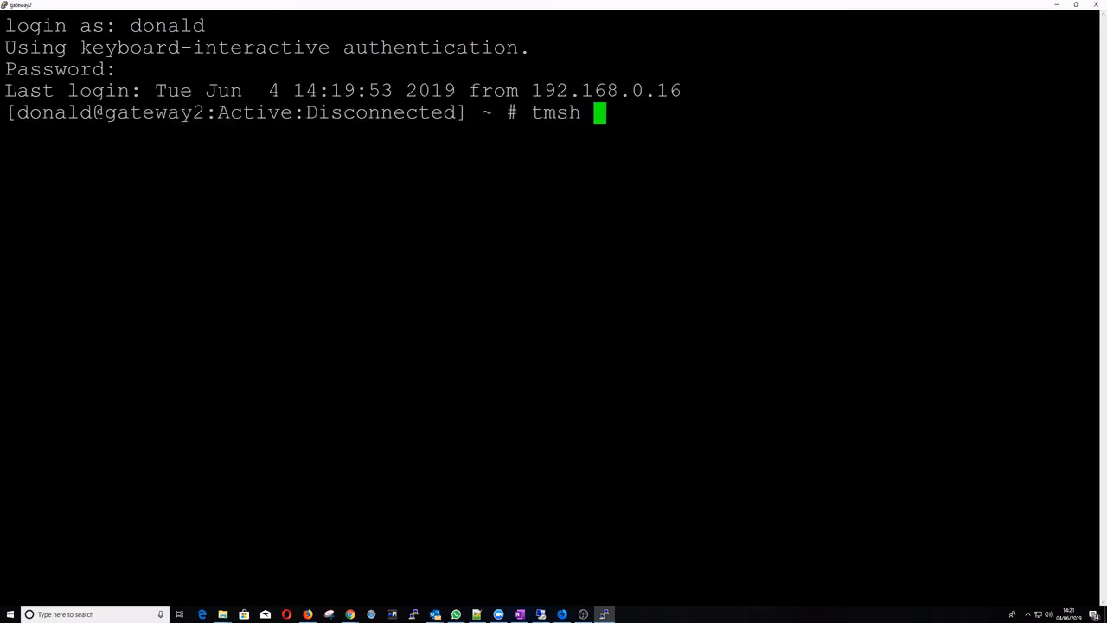
pyautogui.write('restart')
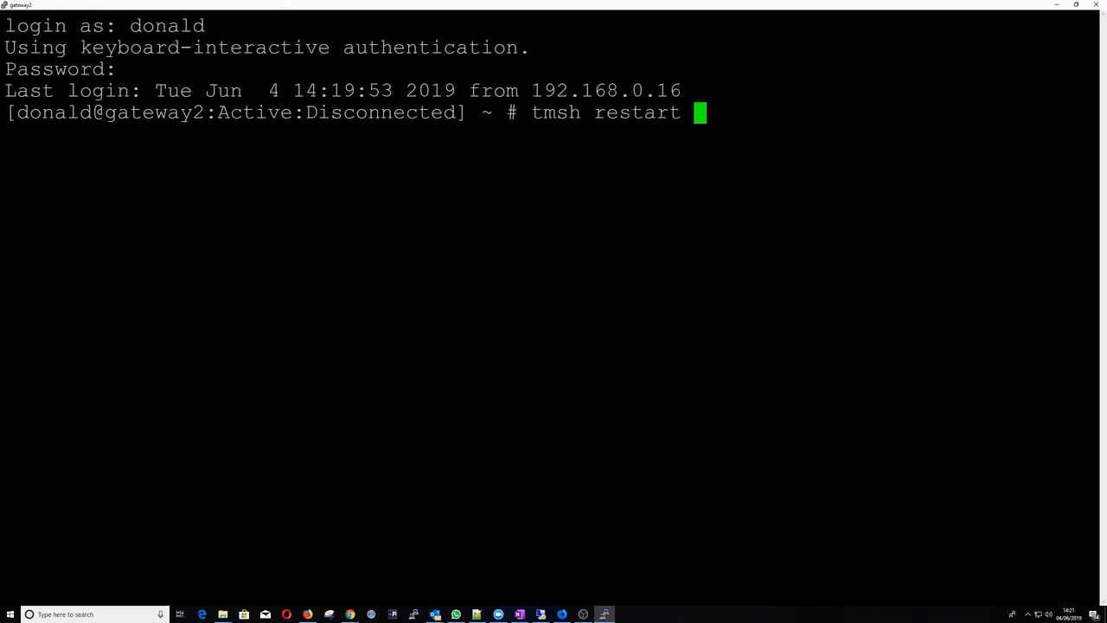
pyautogui.write('sys serv')
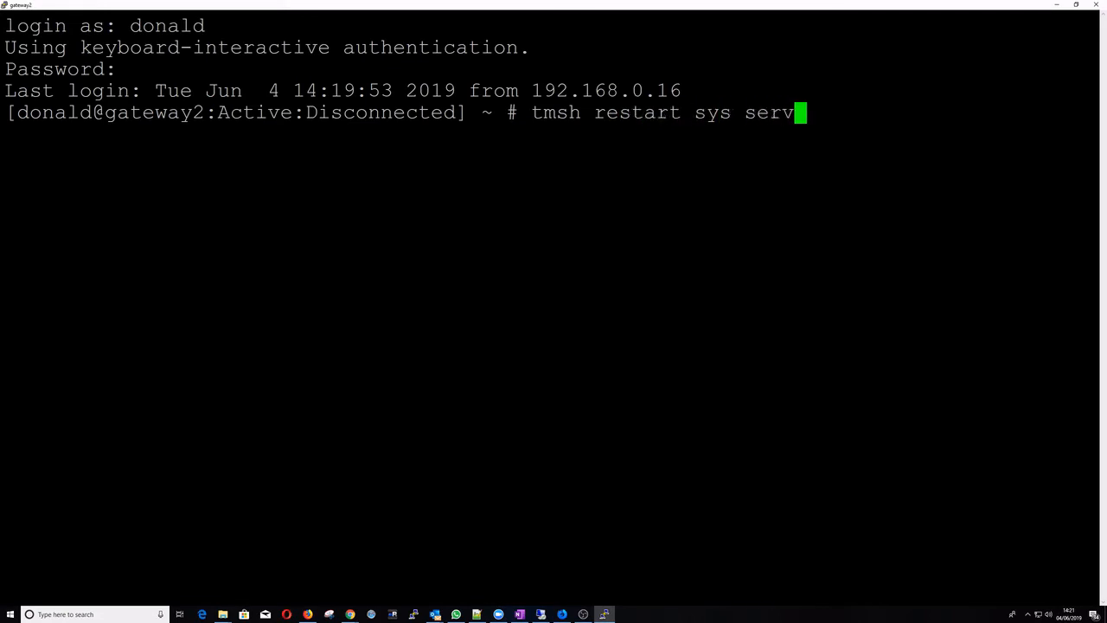
pyautogui.write('ice asm')
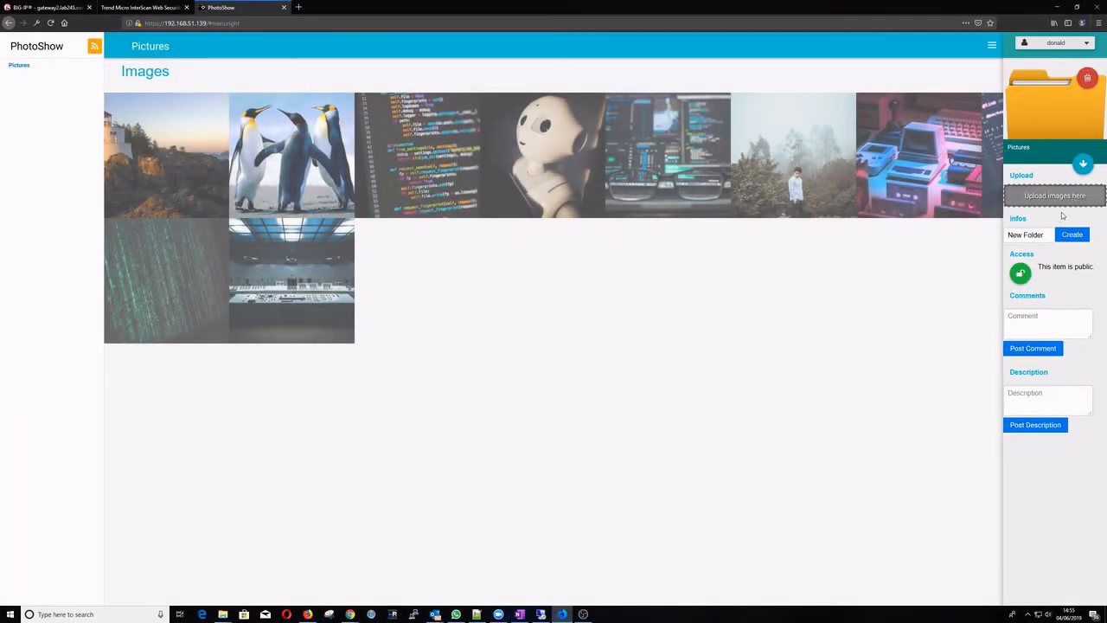
# Step: Upload ADFS F5.PNG to the PhotoShow Pictures gallery
pyautogui.click(1054, 196)
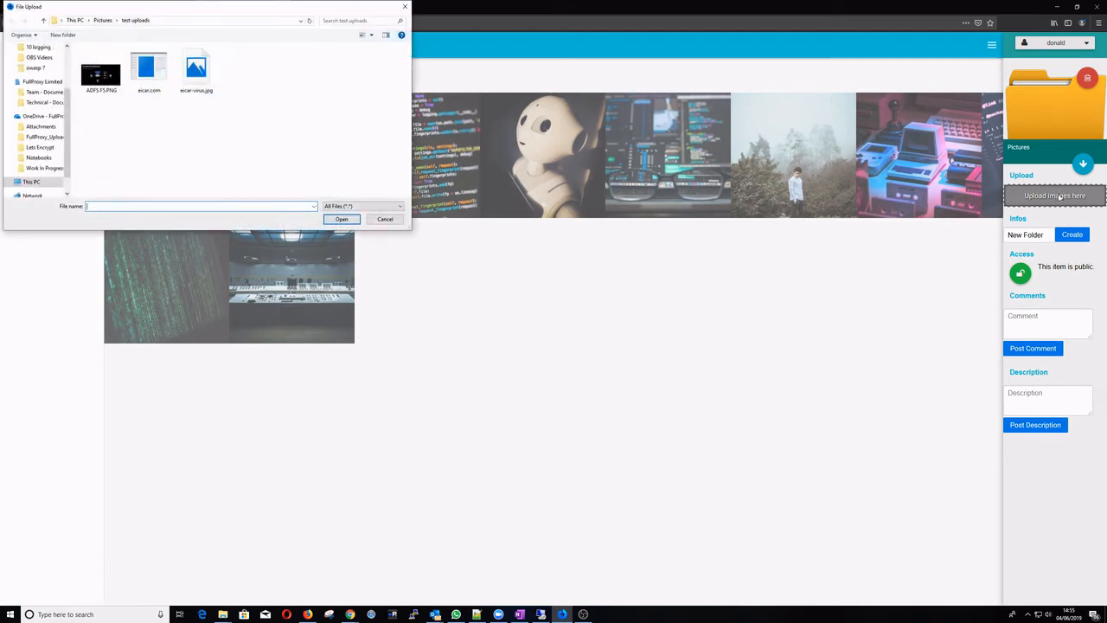
pyautogui.click(102, 69)
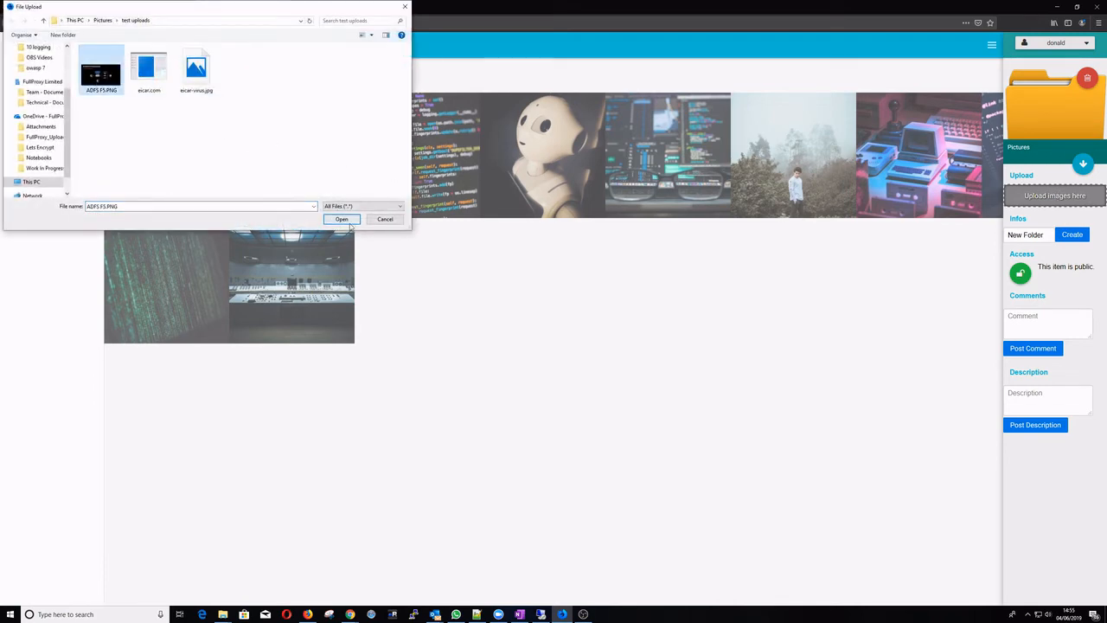
pyautogui.click(341, 218)
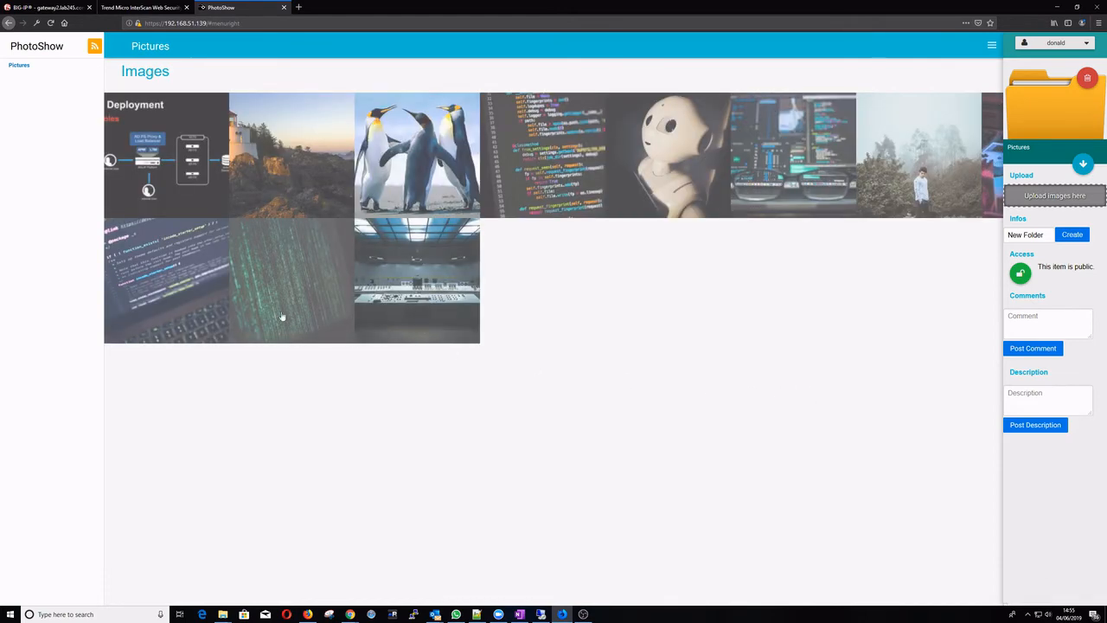
pyautogui.click(48, 7)
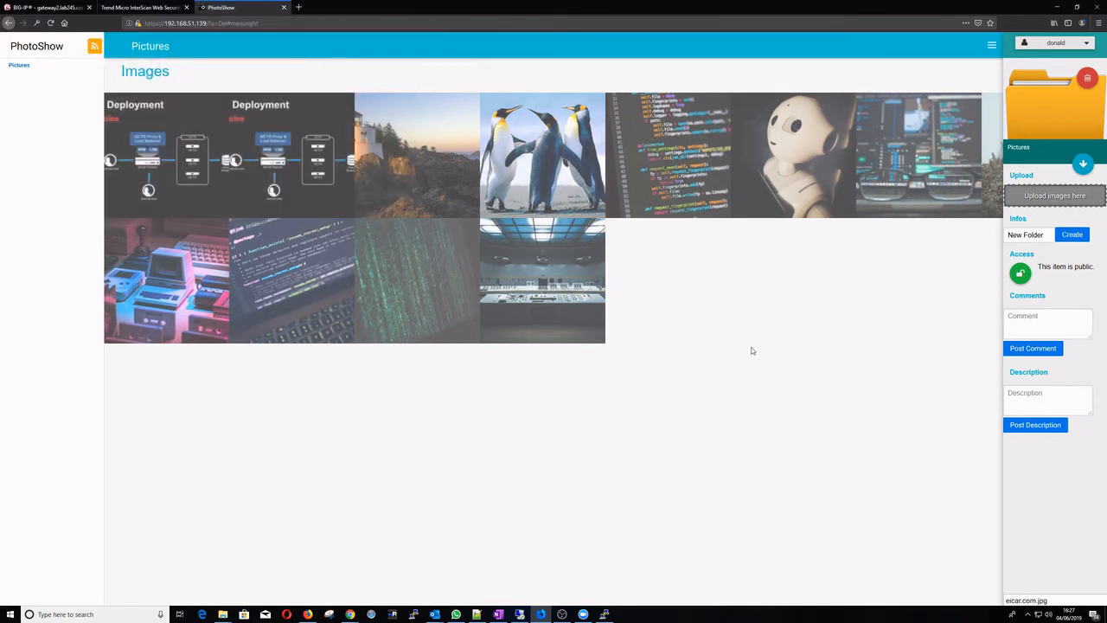
pyautogui.moveTo(867, 475)
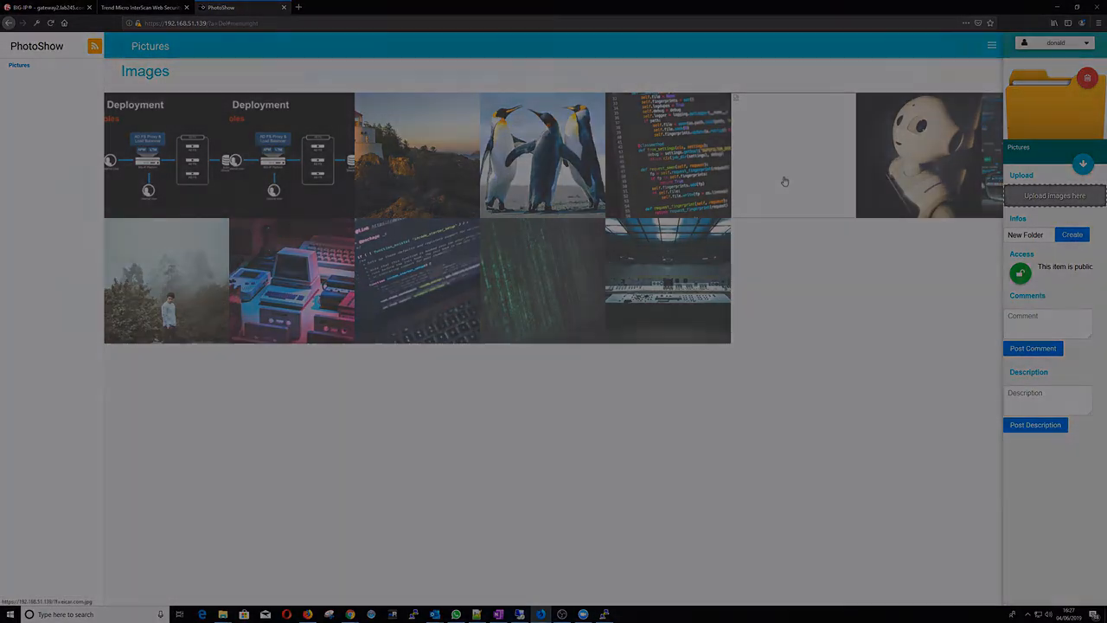
# Step: Open the blank gallery tile left by the infected eicar upload
pyautogui.click(52, 8)
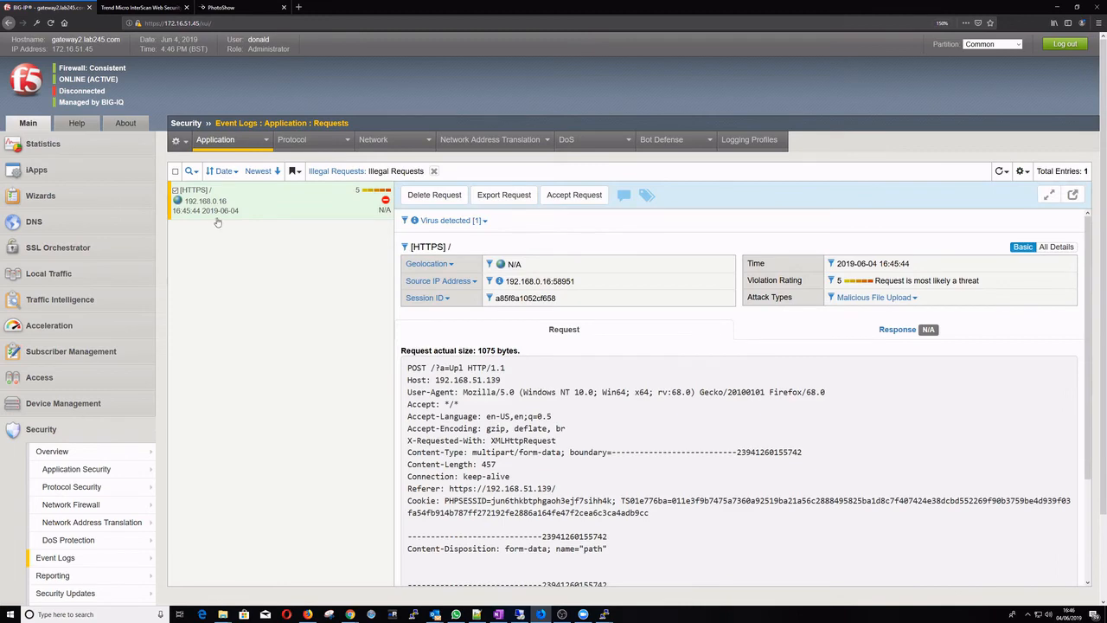
pyautogui.scroll(-3)
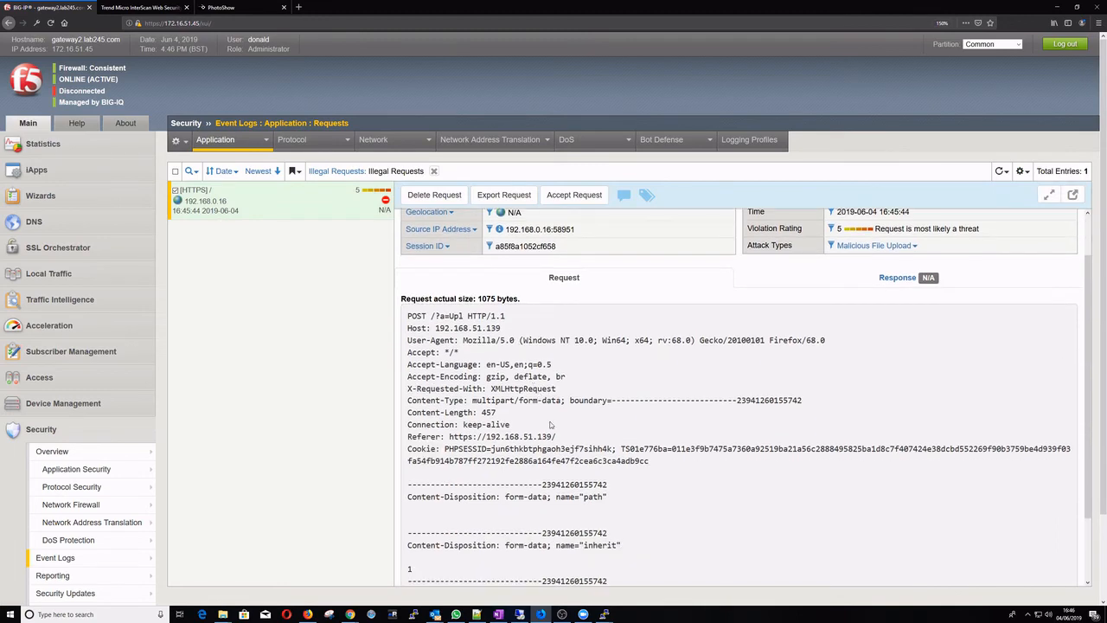
pyautogui.scroll(-3)
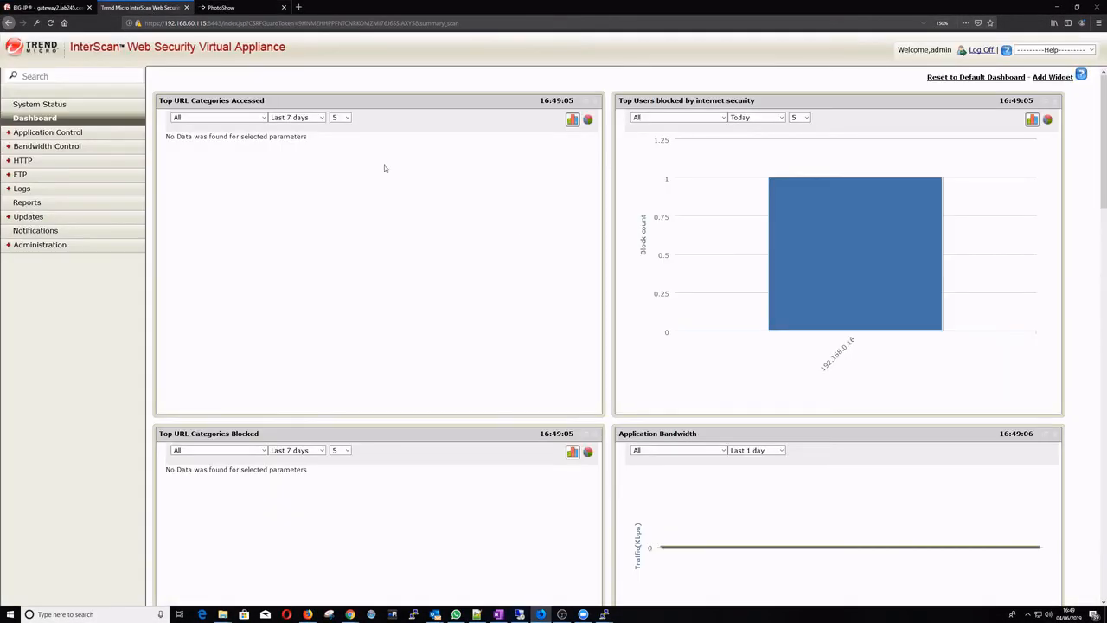
# Step: Drill into 192.168.0.16's blocks to reveal the Eicar_test_file virus log under HTTP Scan Global Policy
pyautogui.click(854, 251)
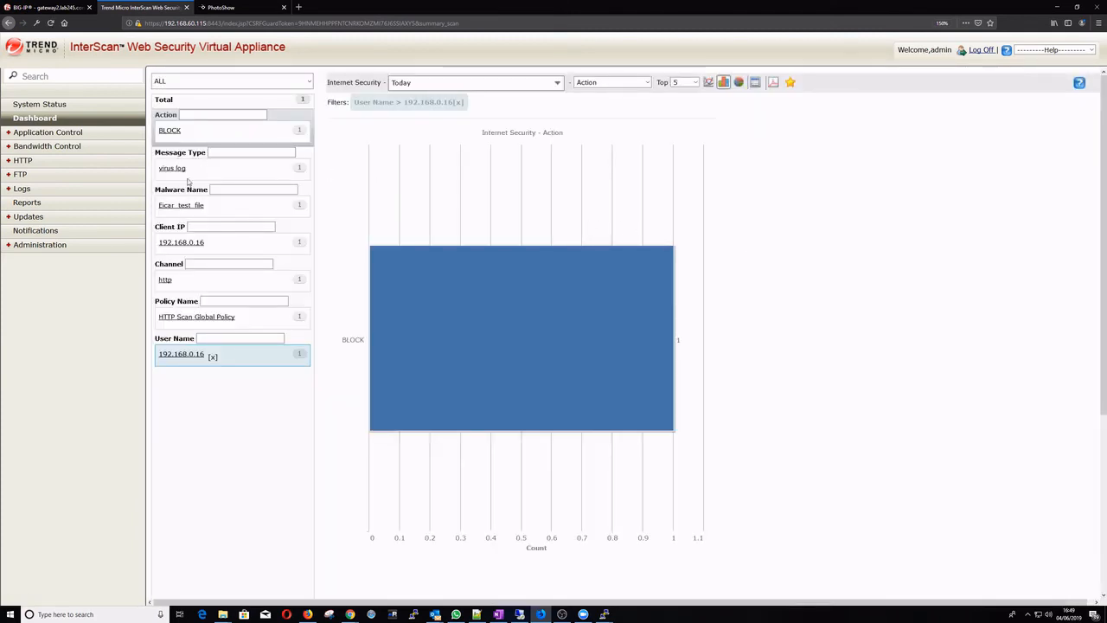
pyautogui.moveTo(223, 410)
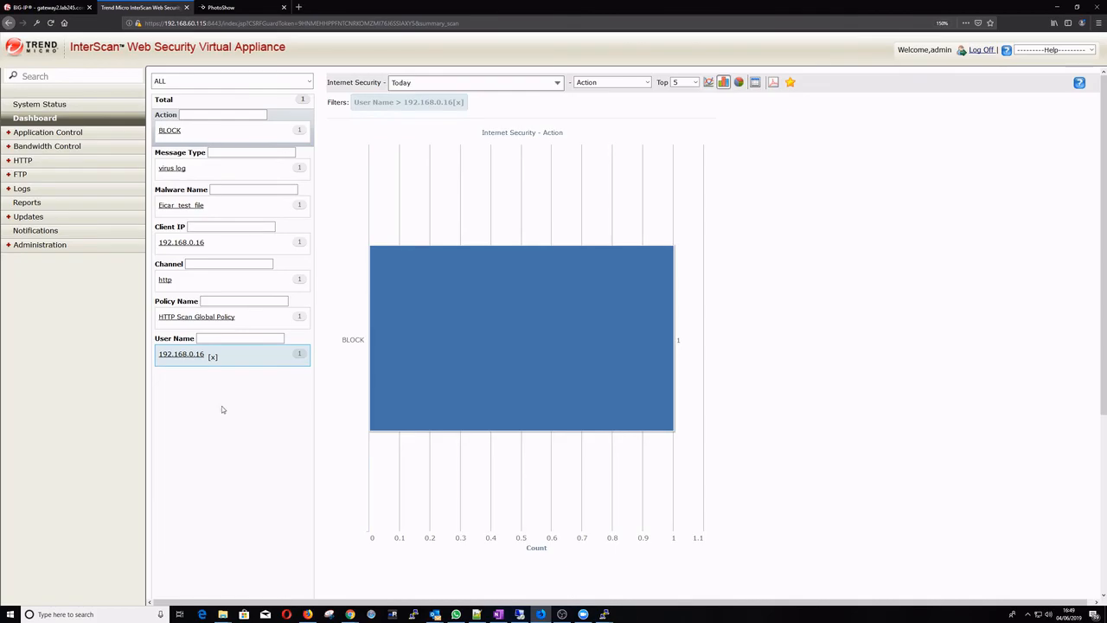